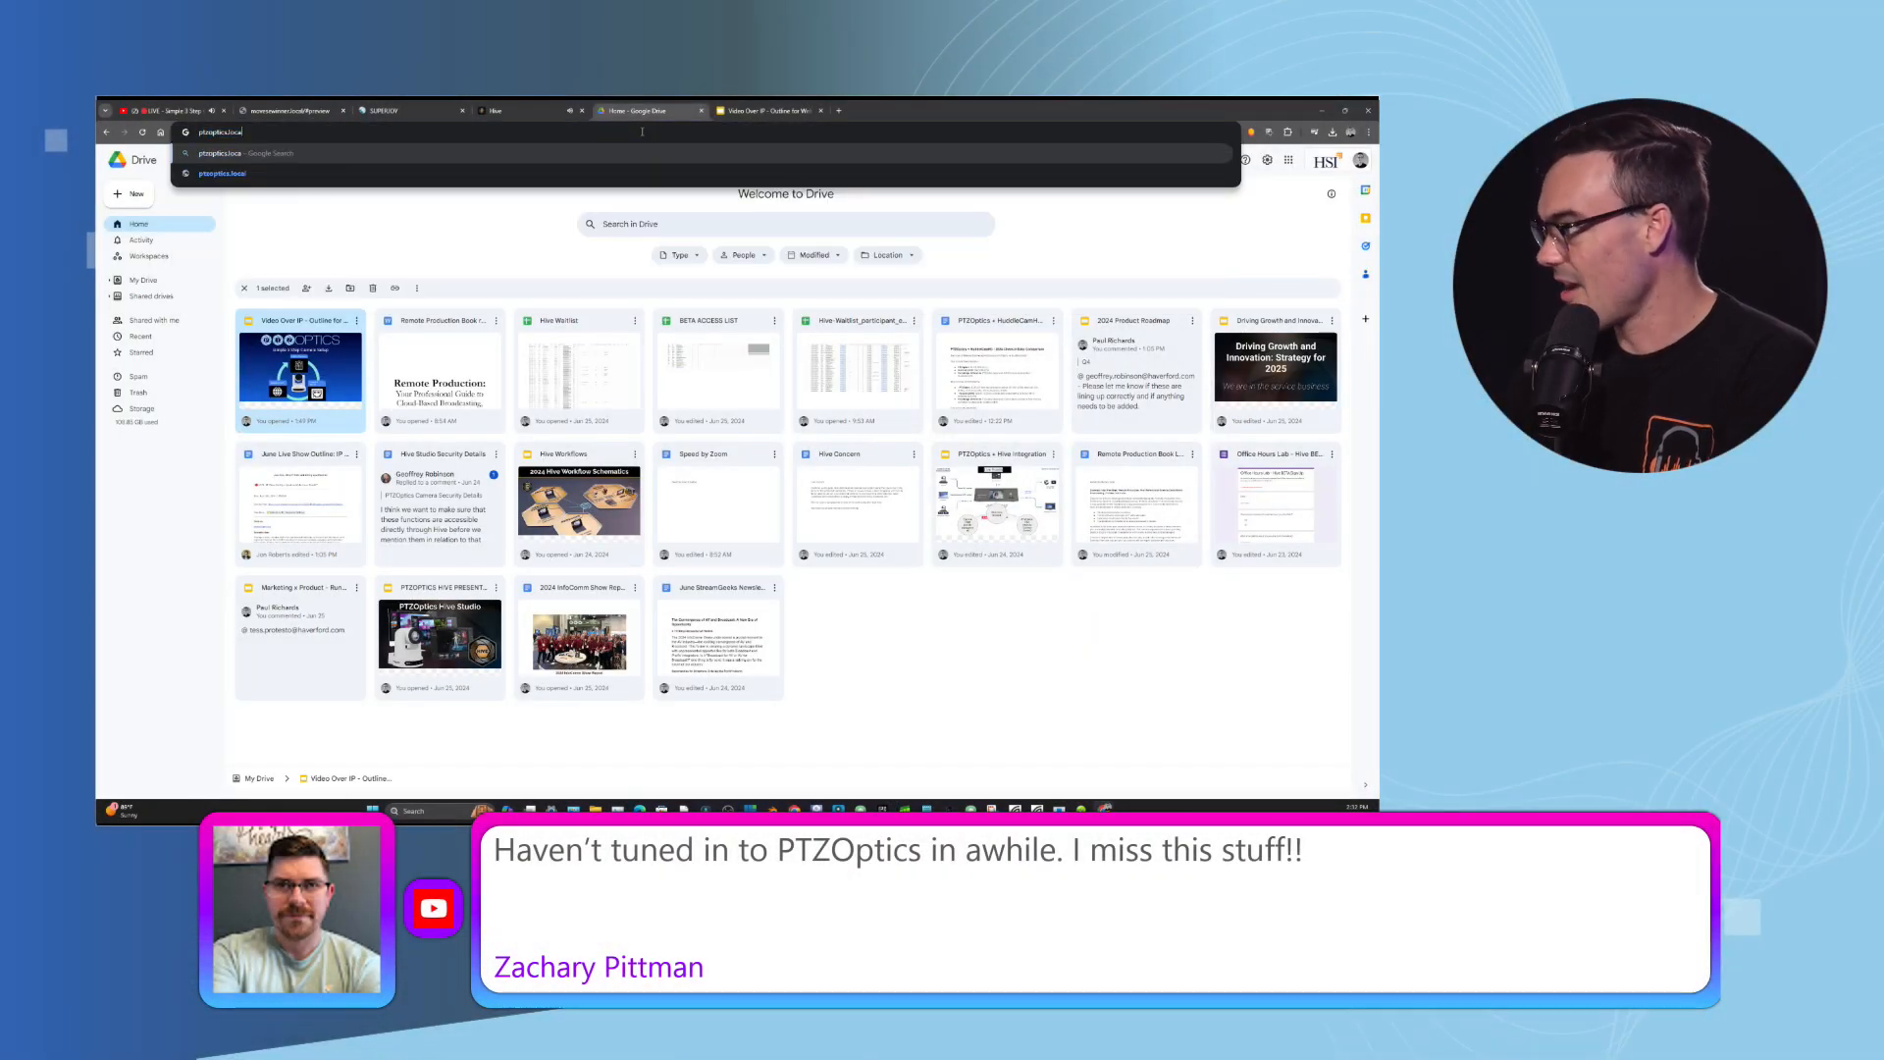
# Load the PTZOptics share link, fit the Security Details PDF page, and download it.
pyautogui.press('Enter')
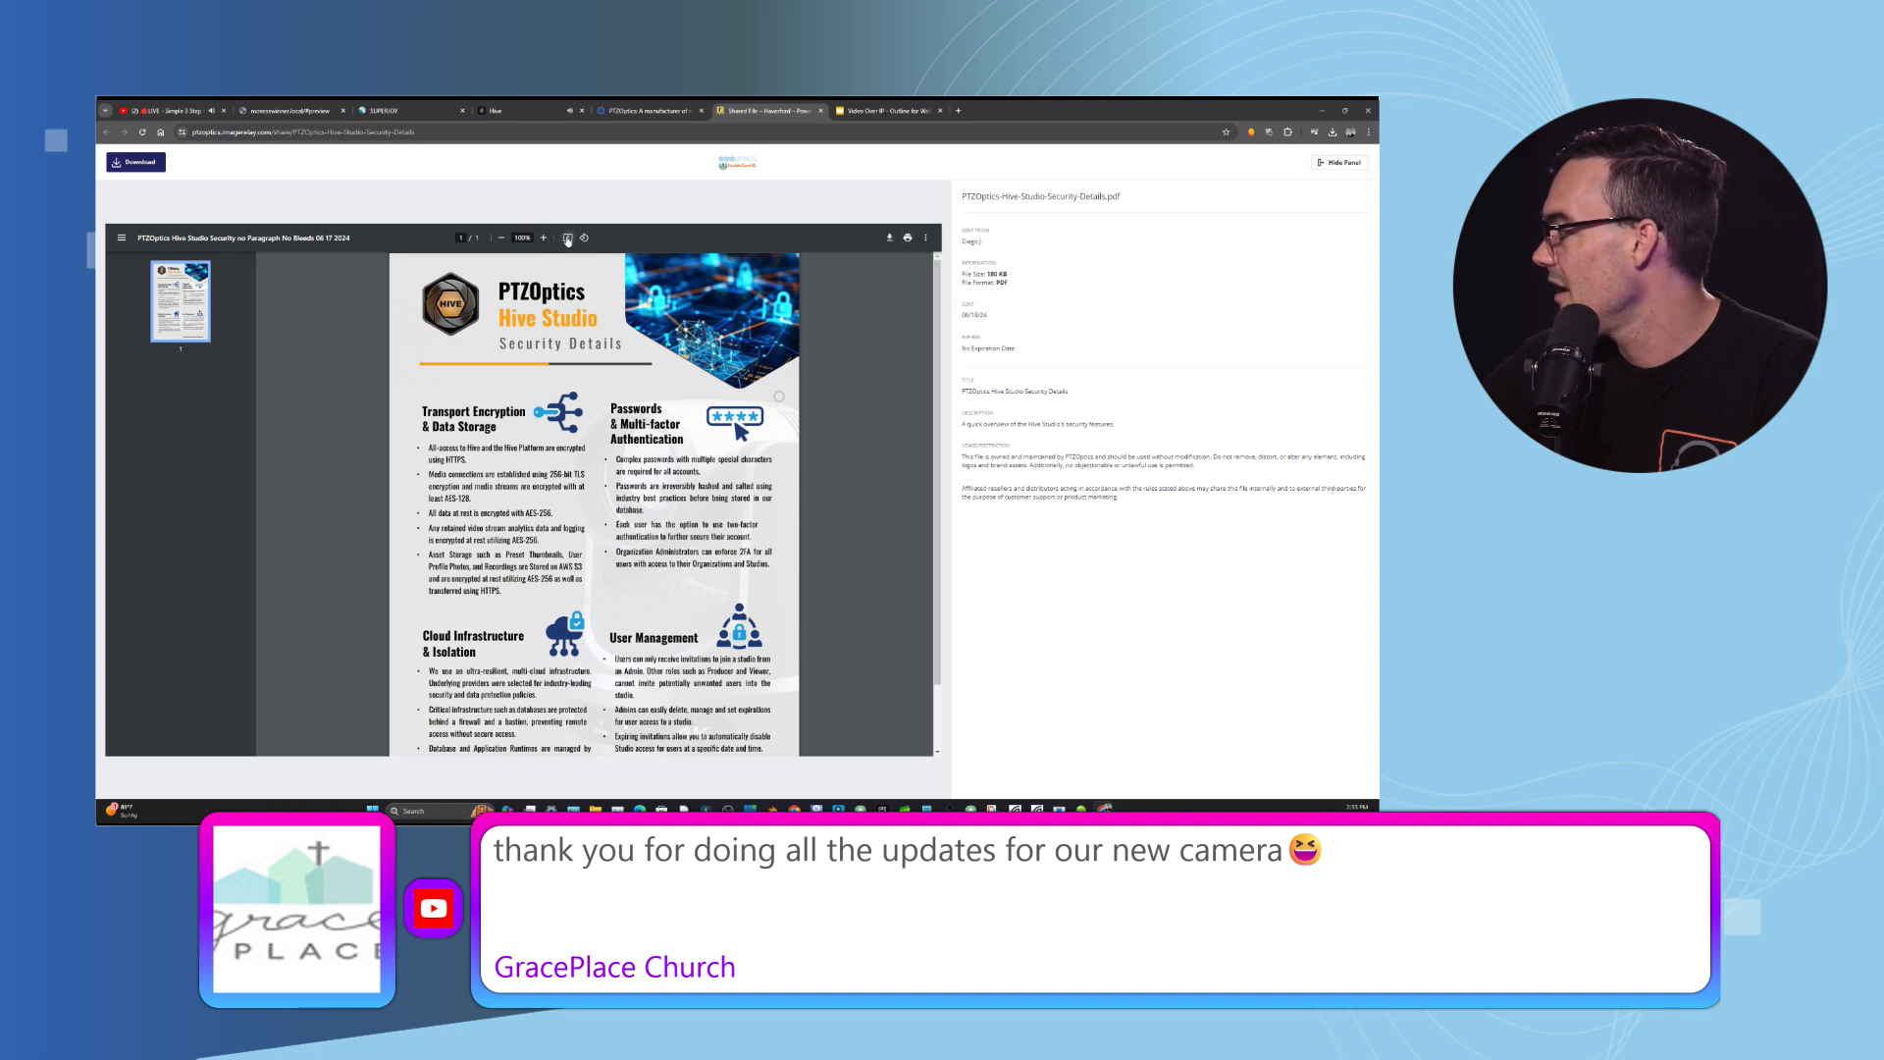
pyautogui.click(500, 237)
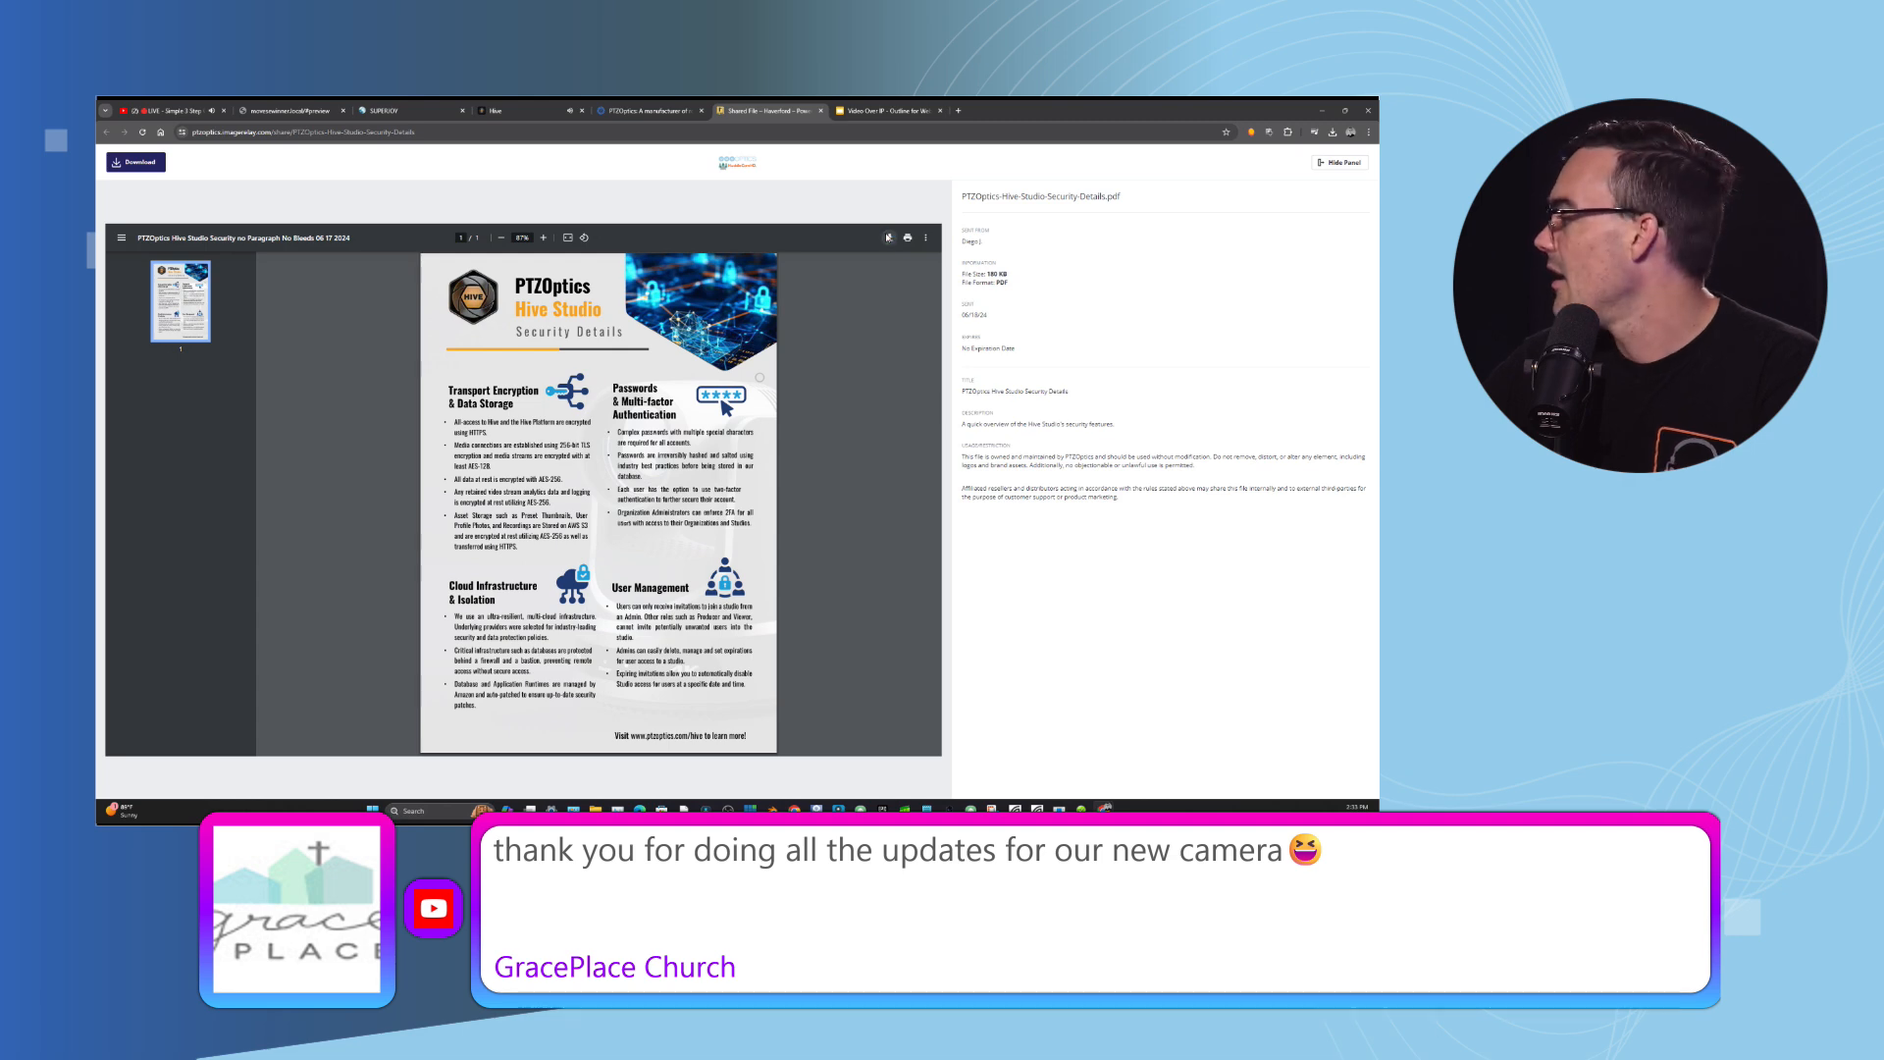
pyautogui.click(135, 162)
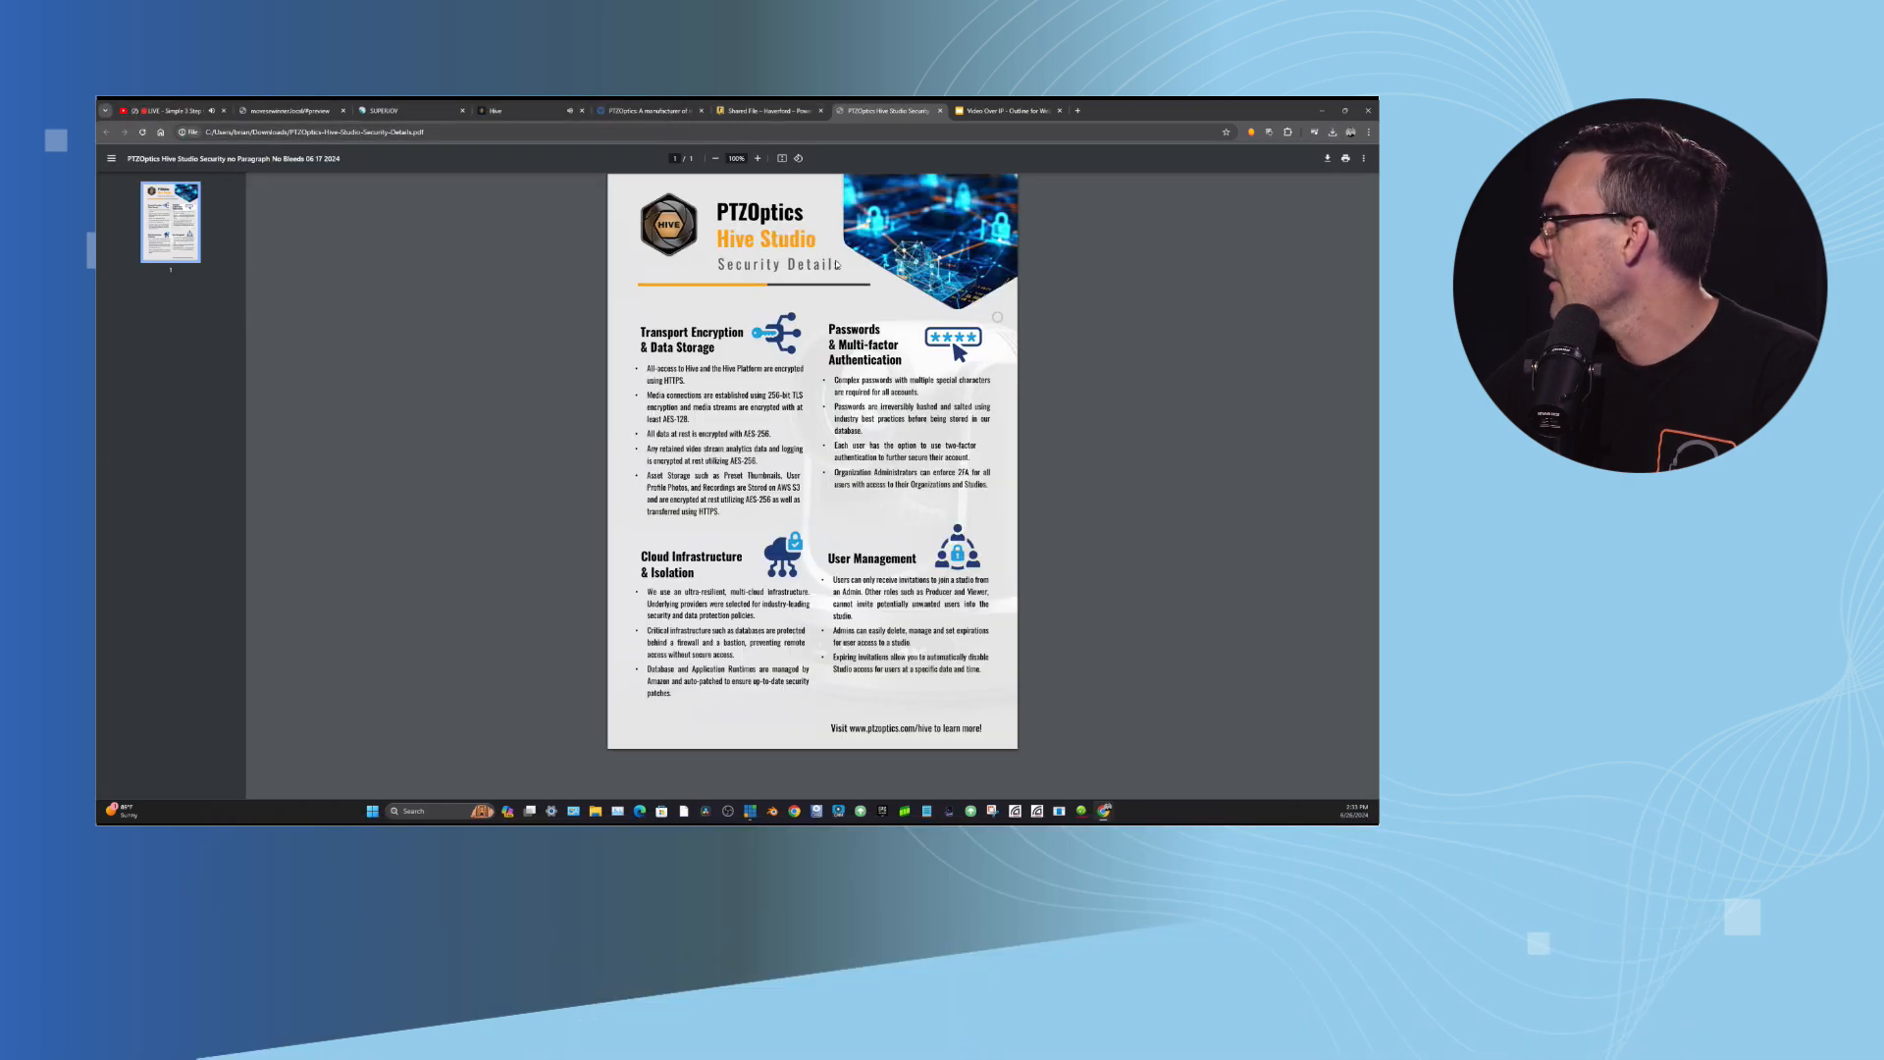
# Zoom the PDF in two levels and scroll to the Transport Encryption and Passwords sections.
pyautogui.click(757, 158)
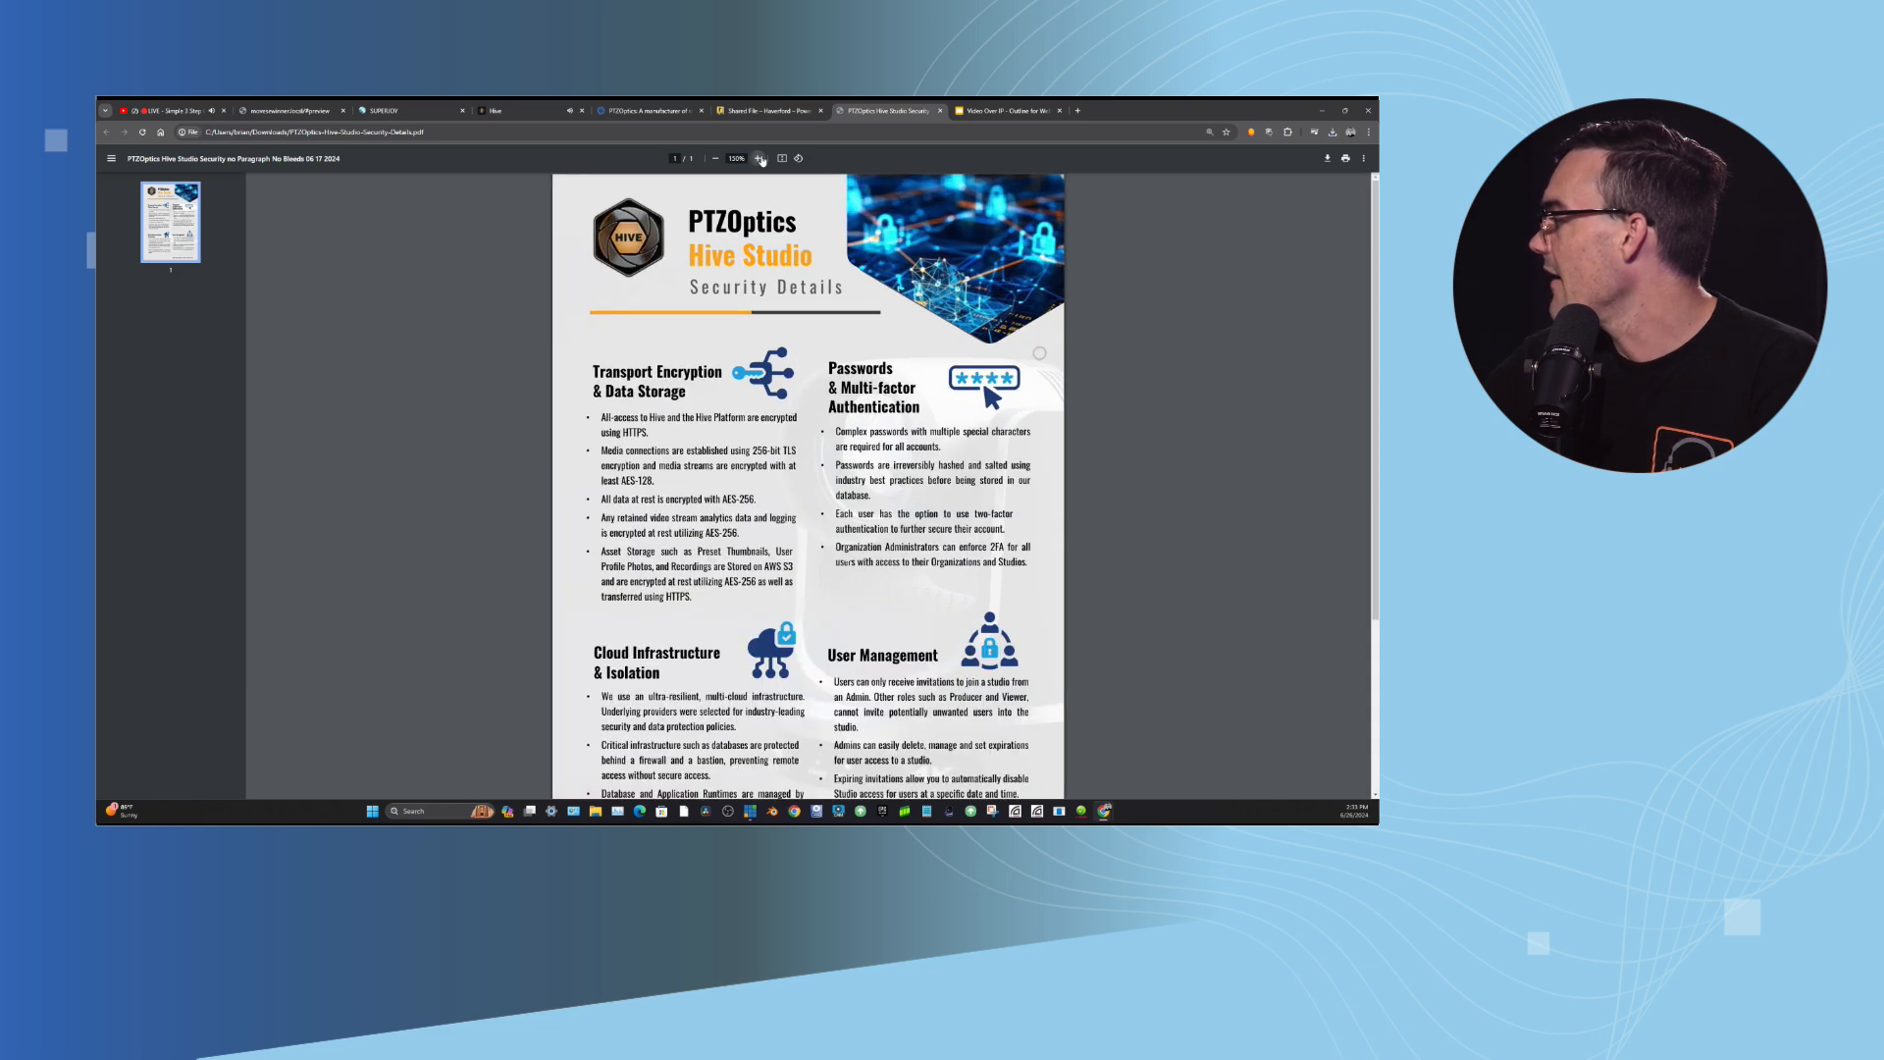
pyautogui.click(759, 158)
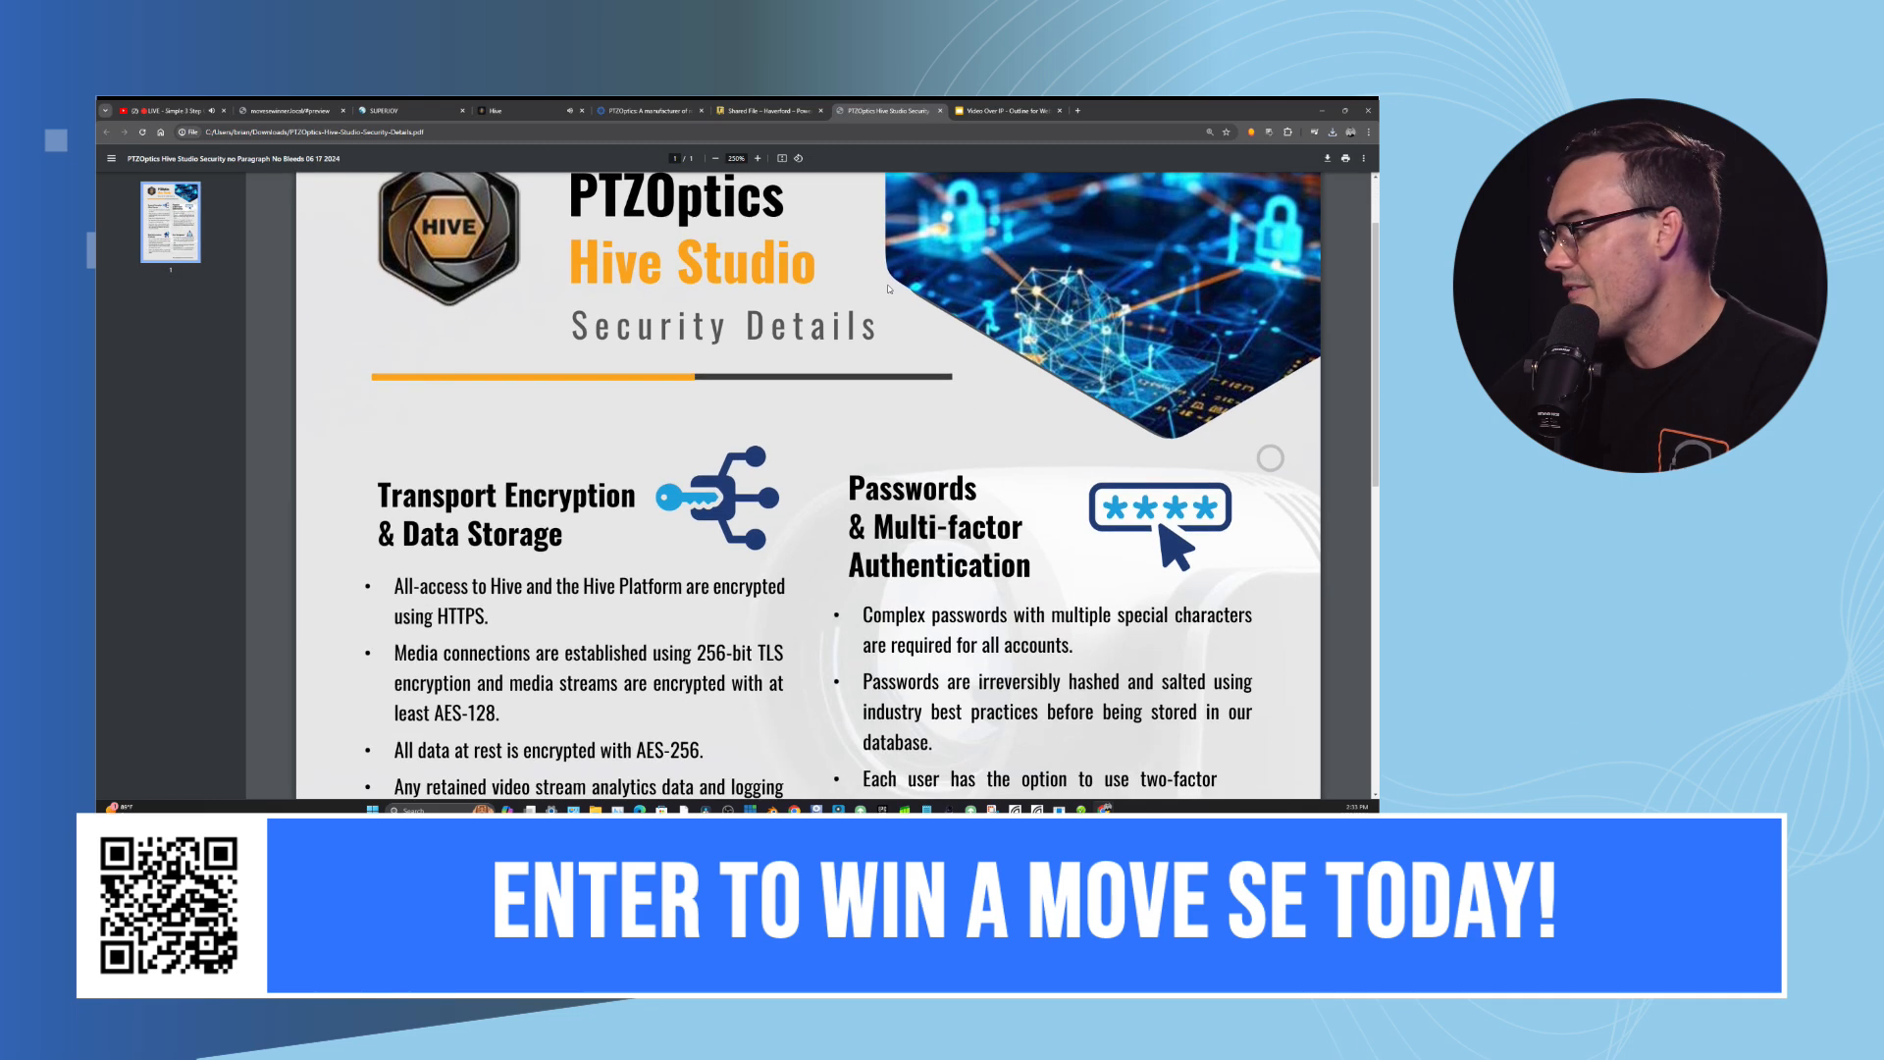
pyautogui.scroll(-3)
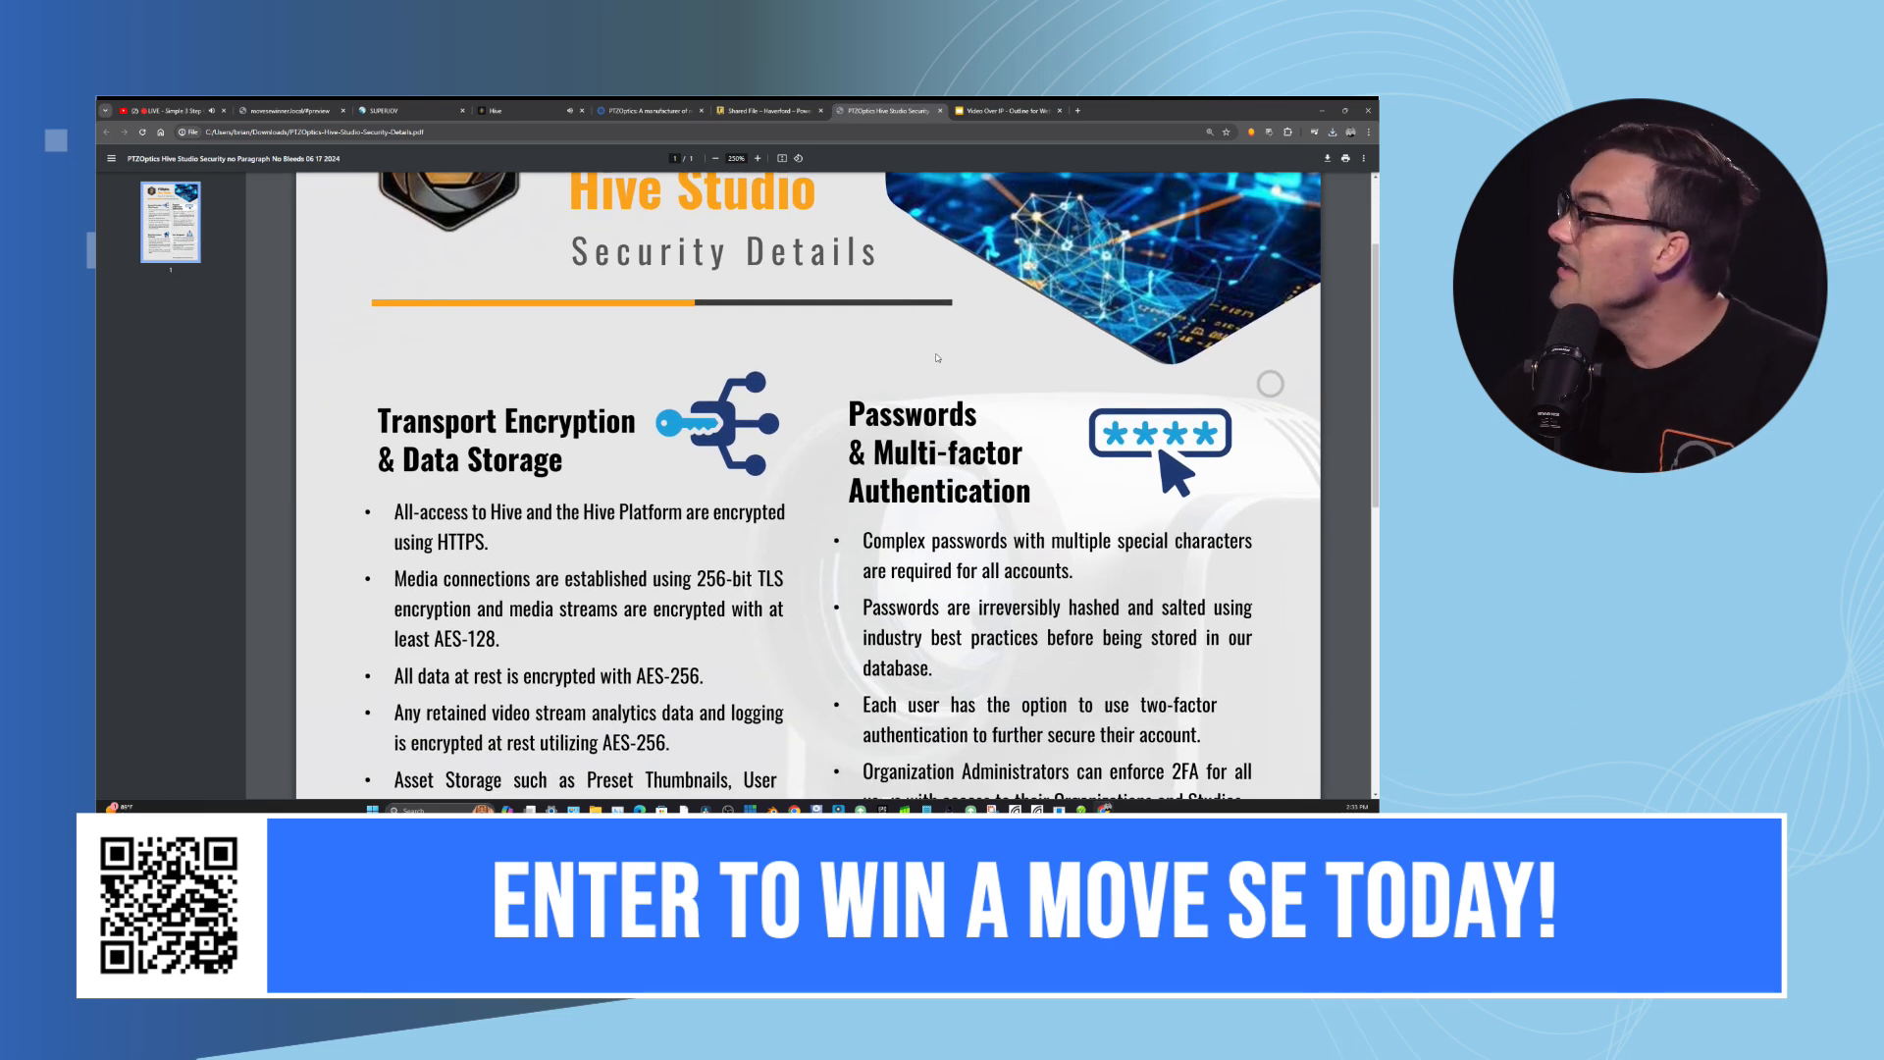
pyautogui.scroll(-3)
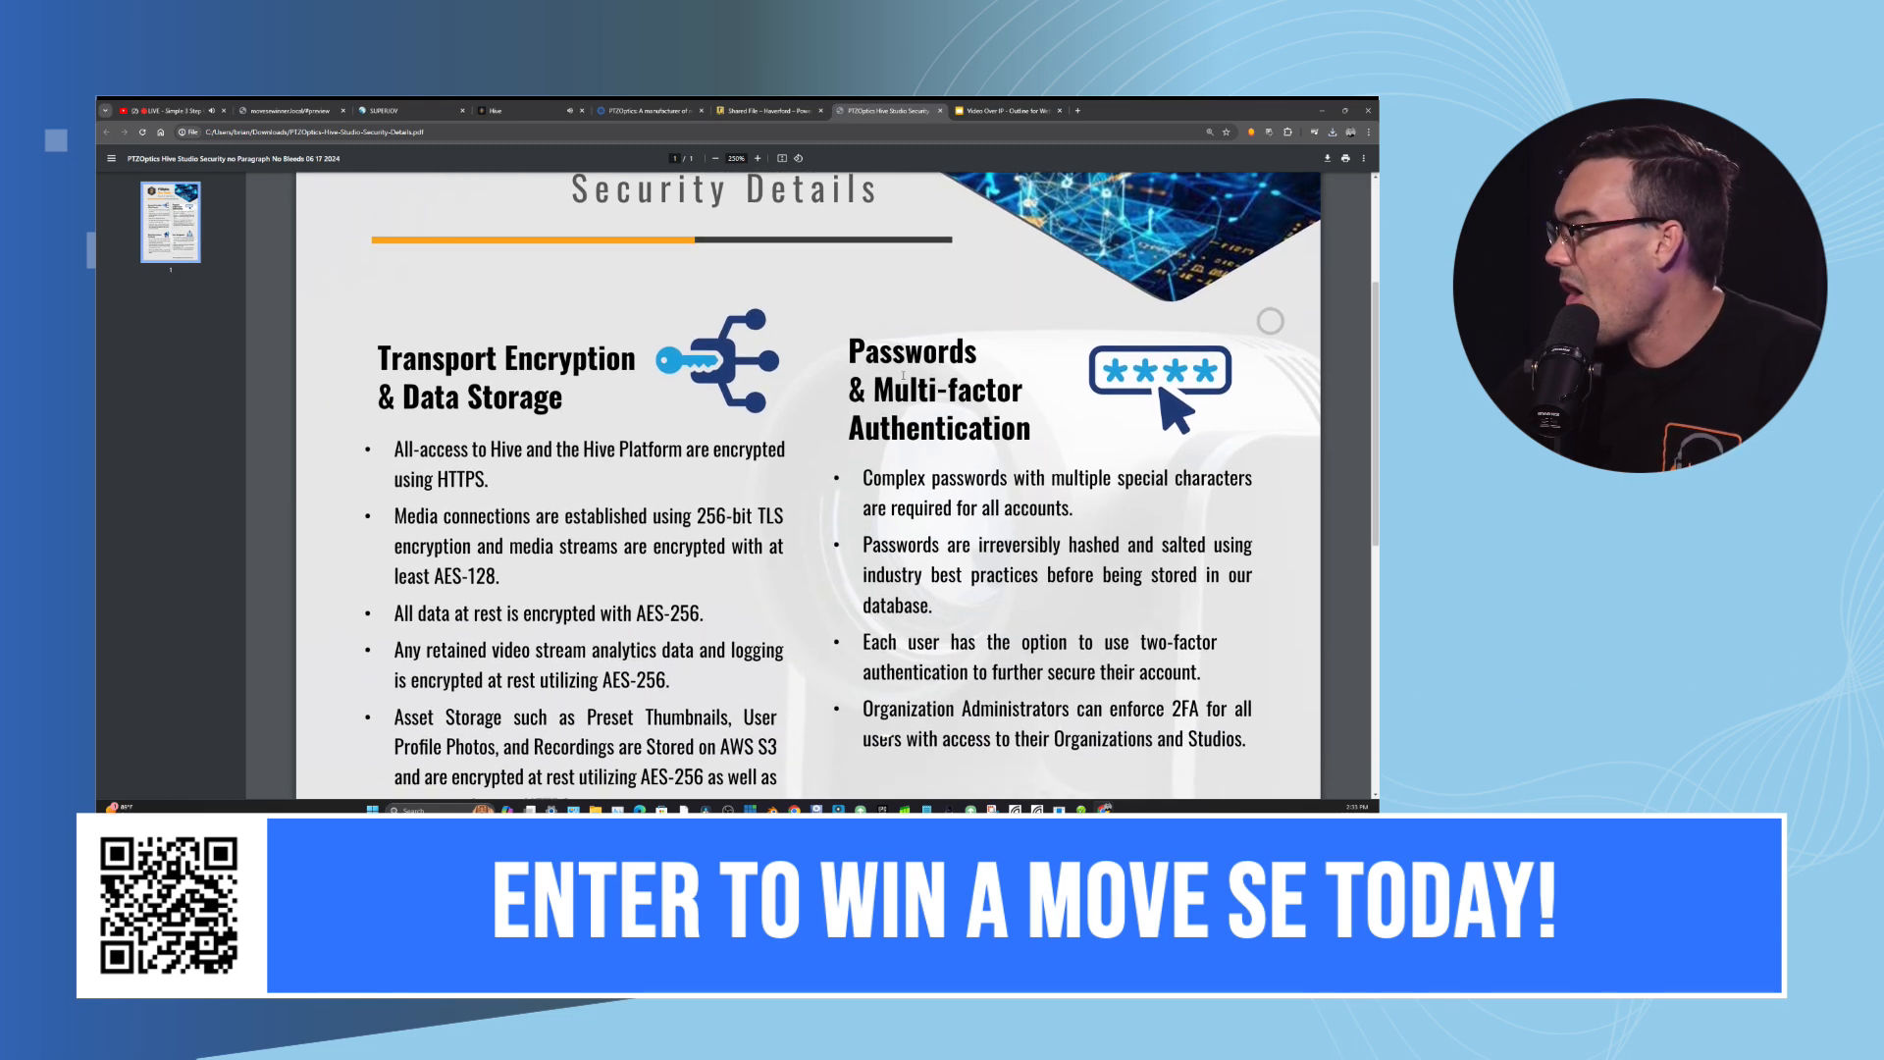
pyautogui.scroll(-3)
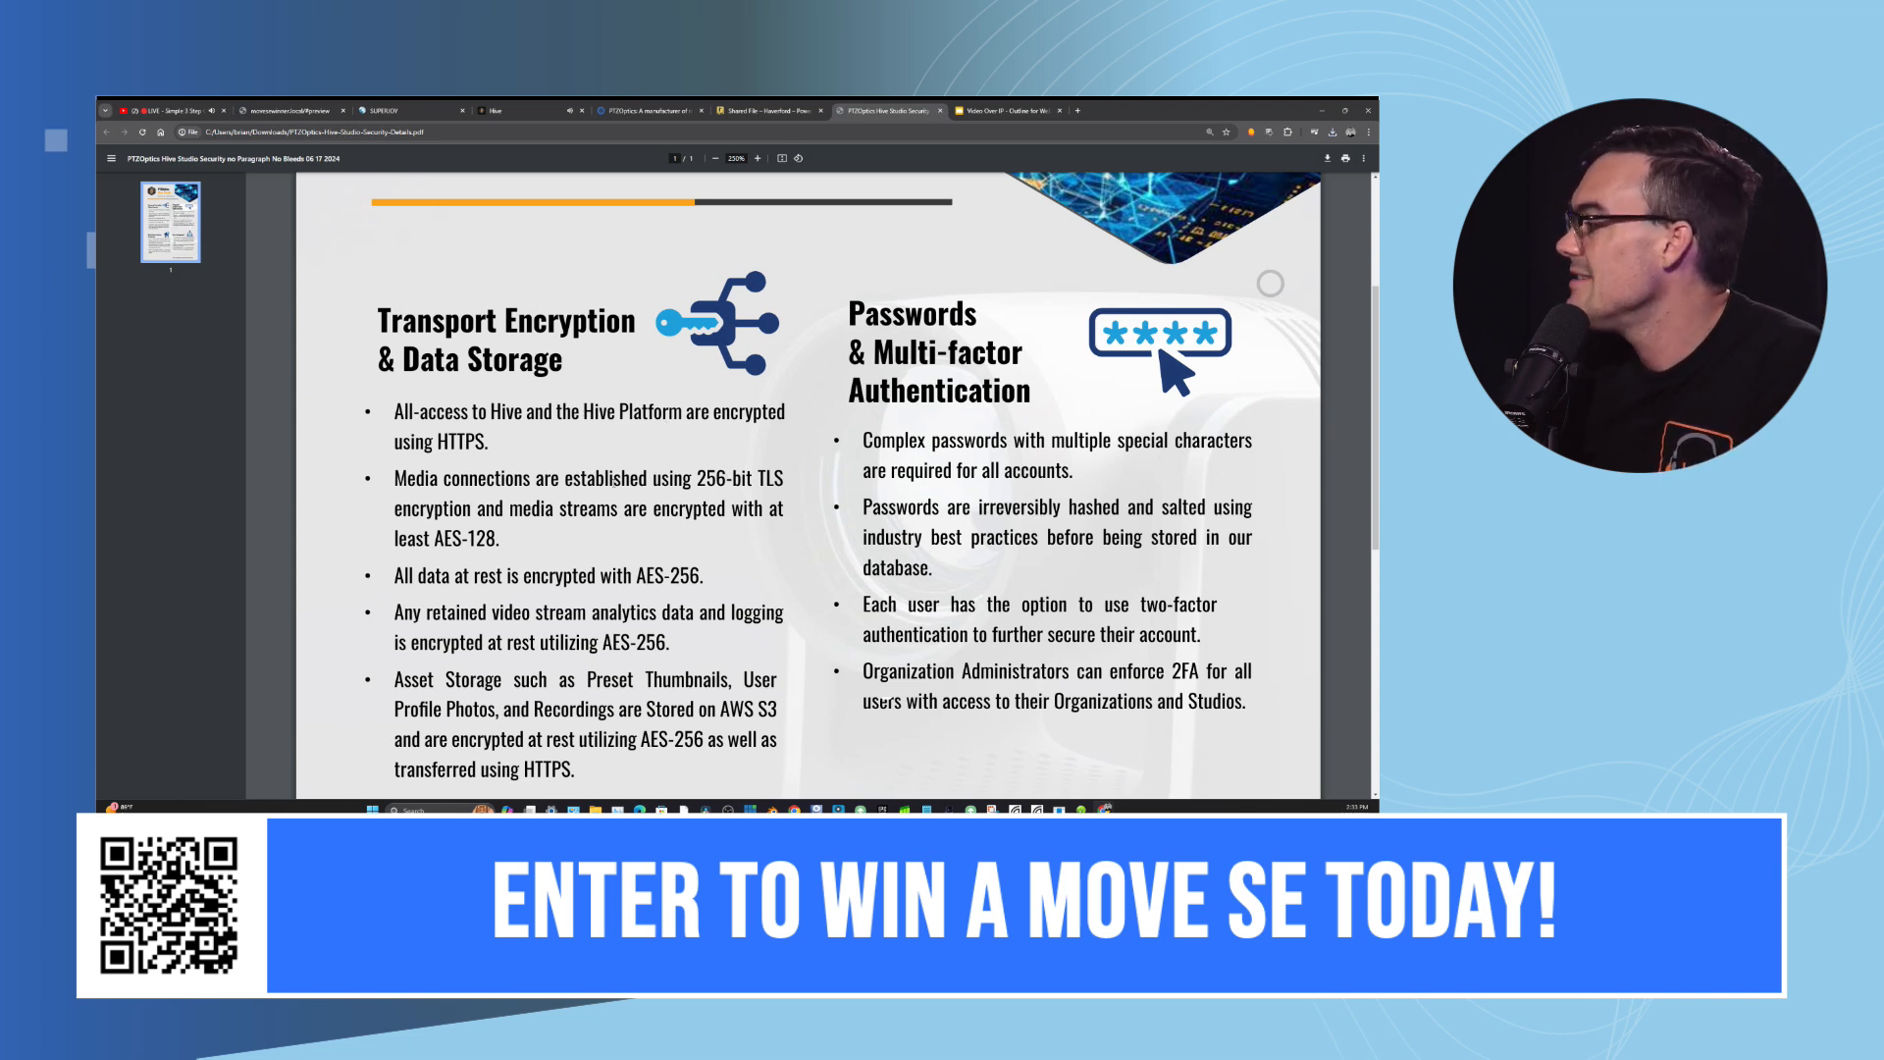
pyautogui.scroll(-3)
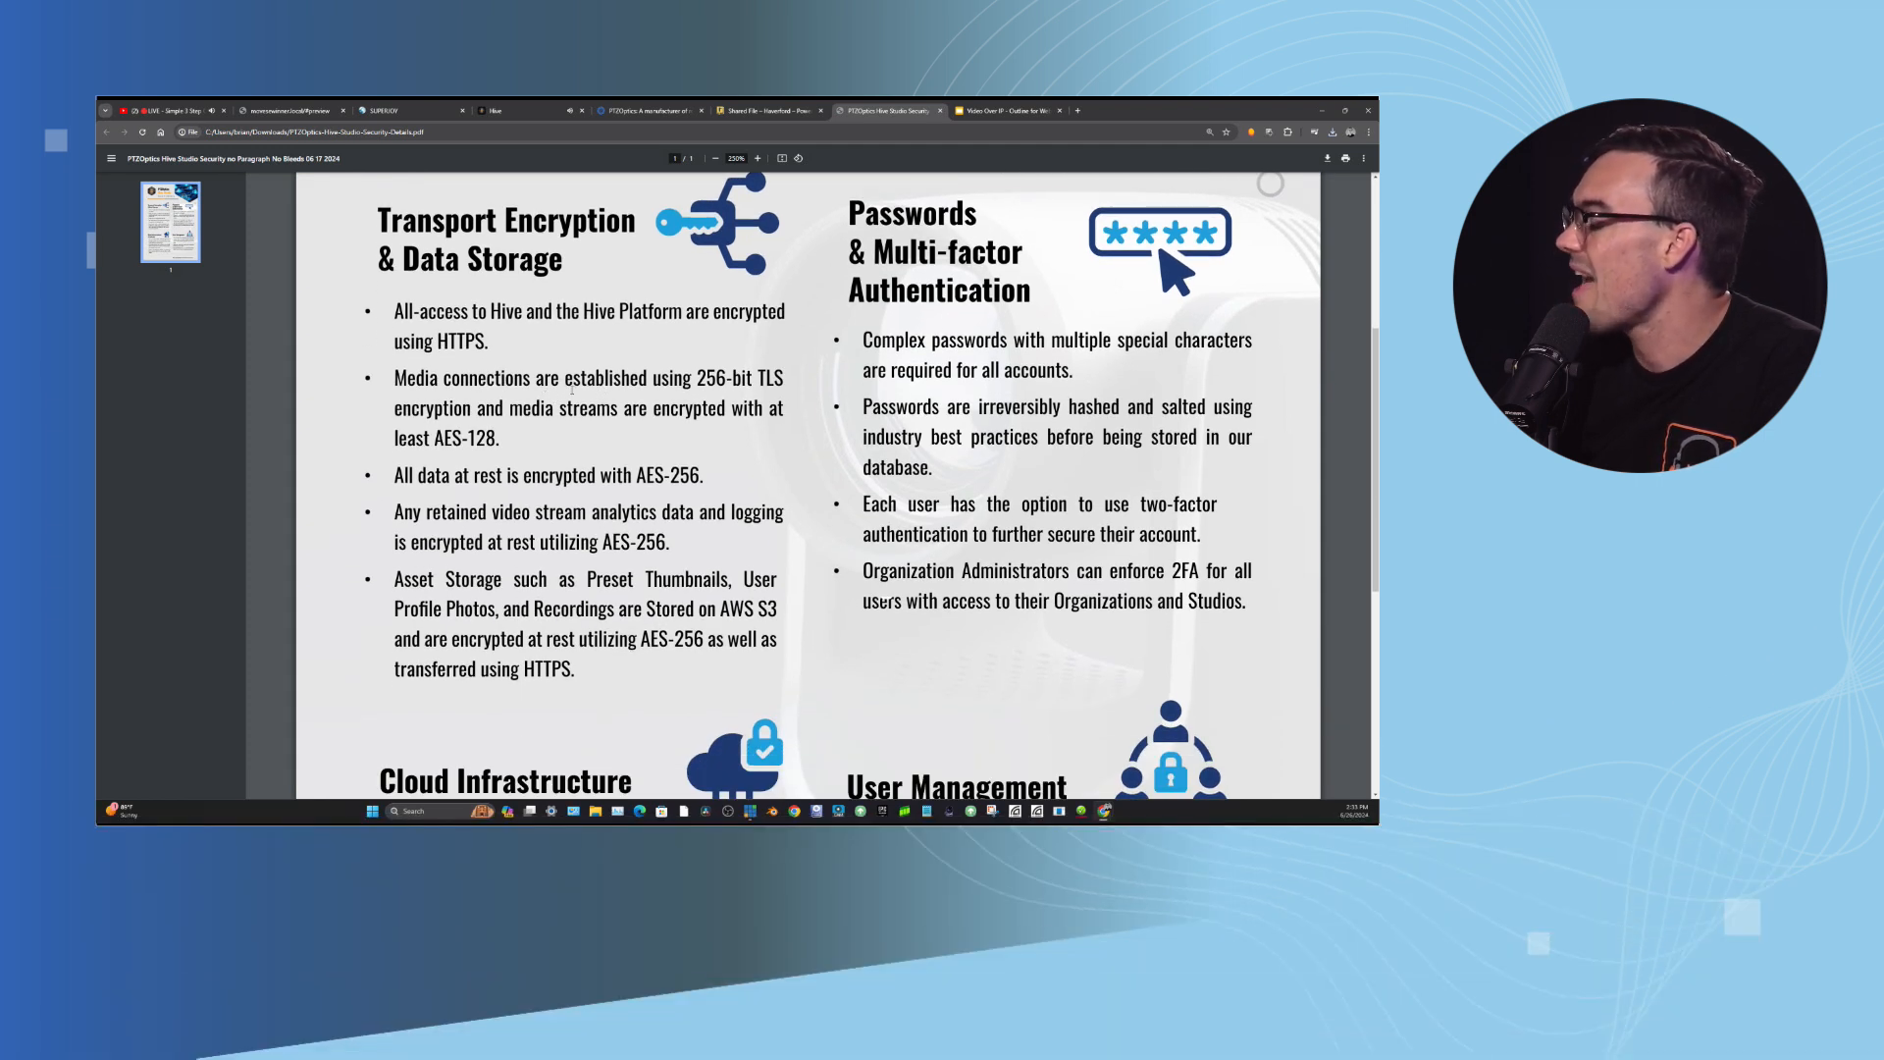
# Scroll past the Multi-factor Authentication bullets to the Cloud Infrastructure and User Management headings.
pyautogui.scroll(-3)
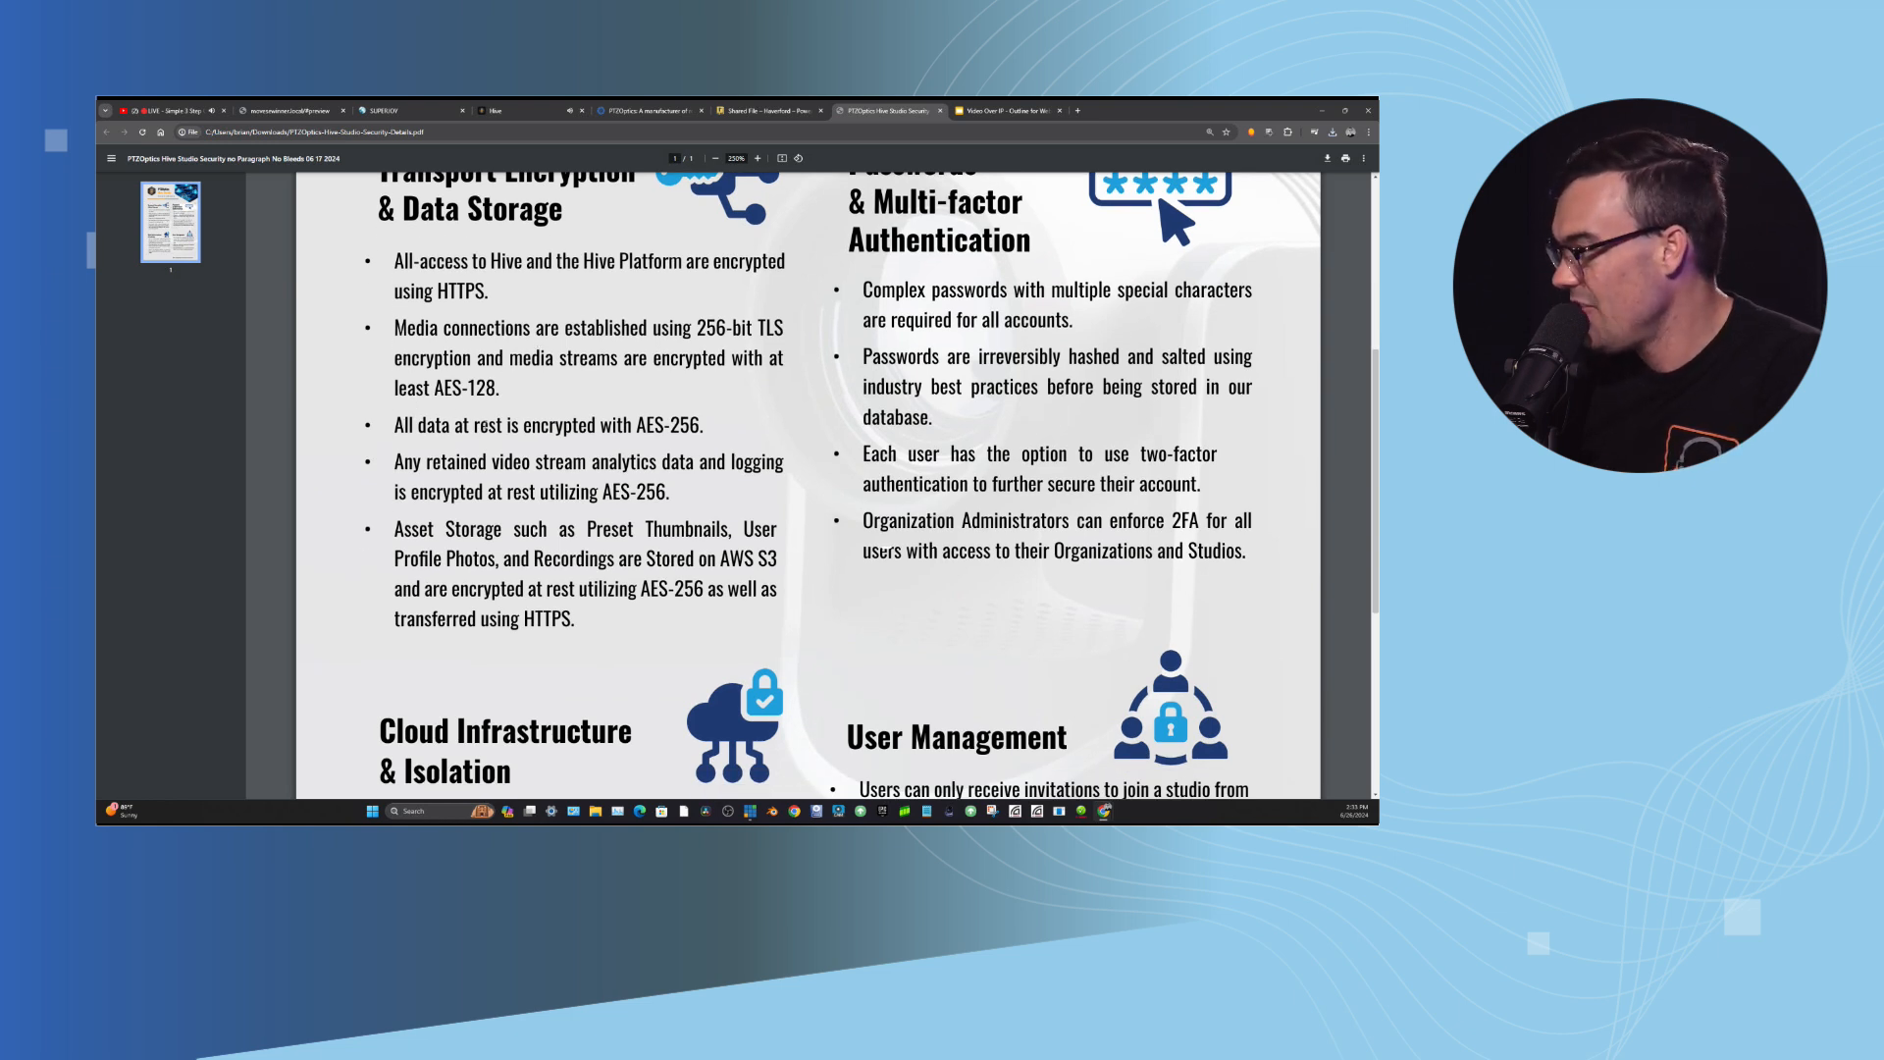
pyautogui.scroll(-3)
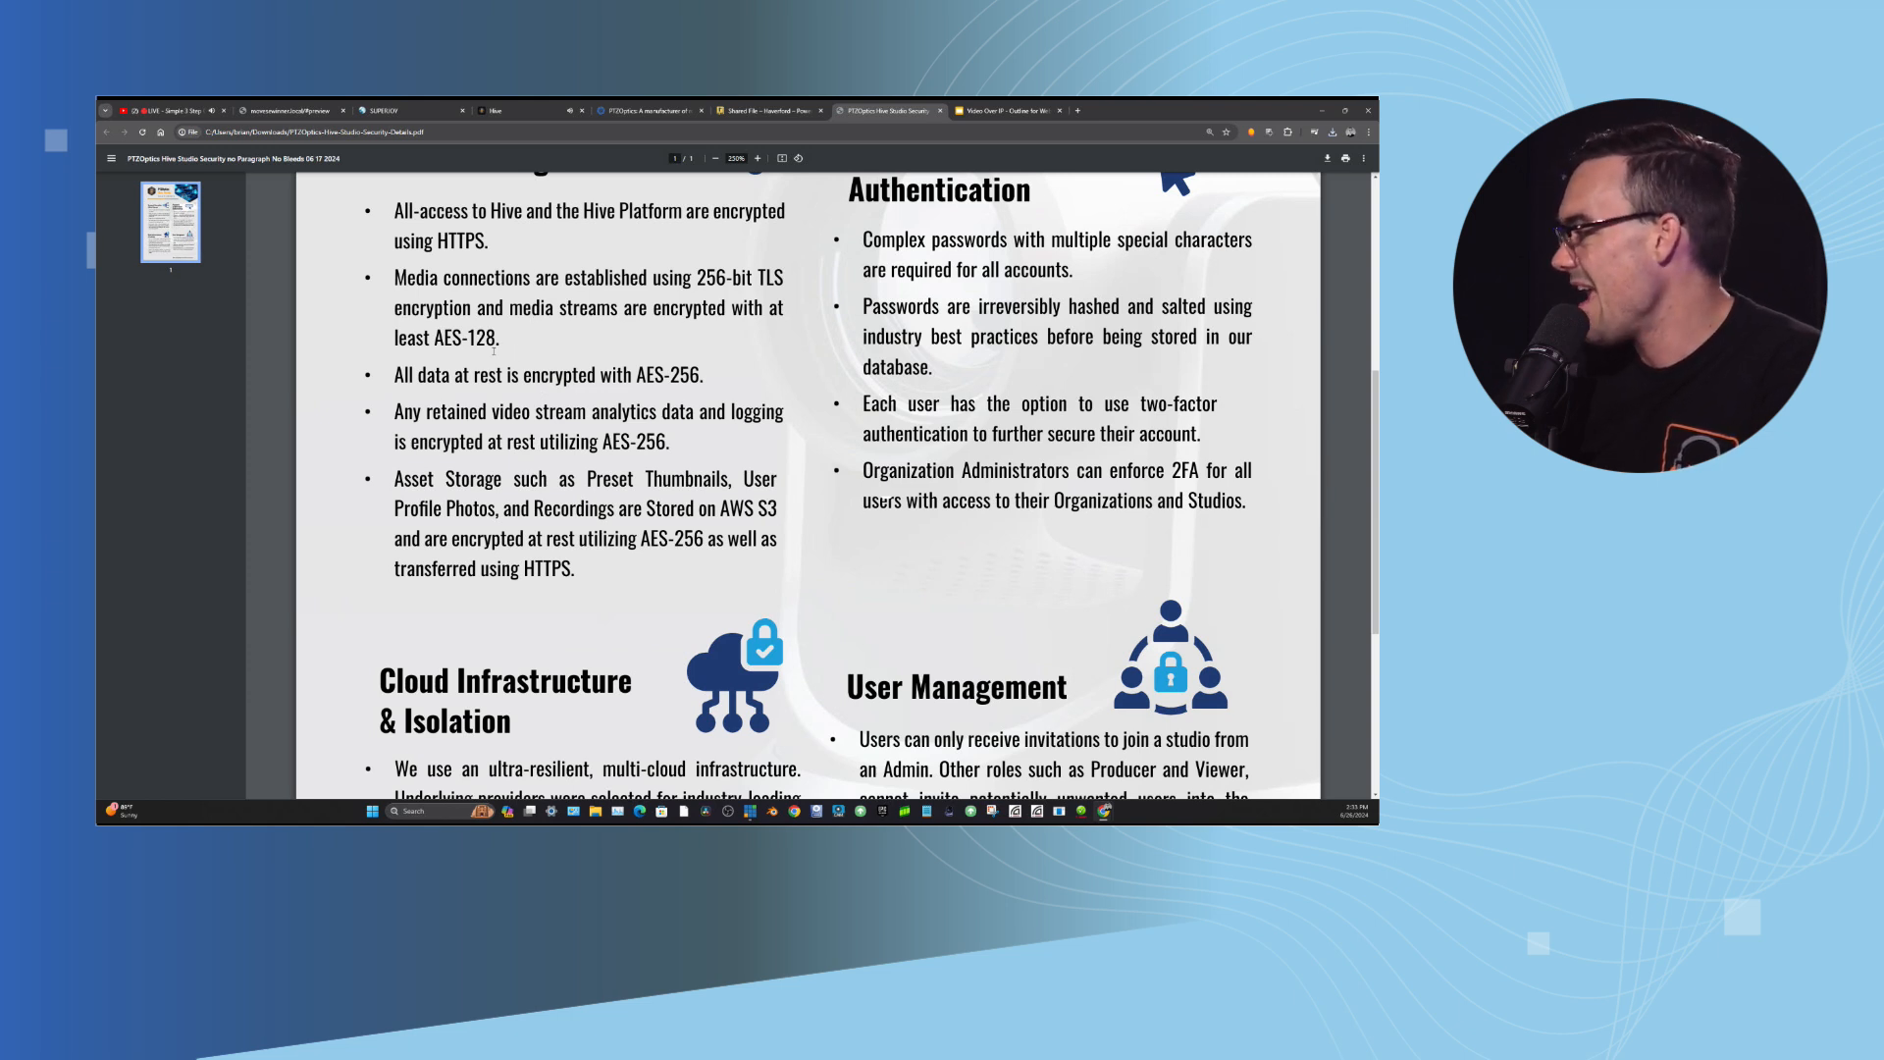
pyautogui.scroll(-3)
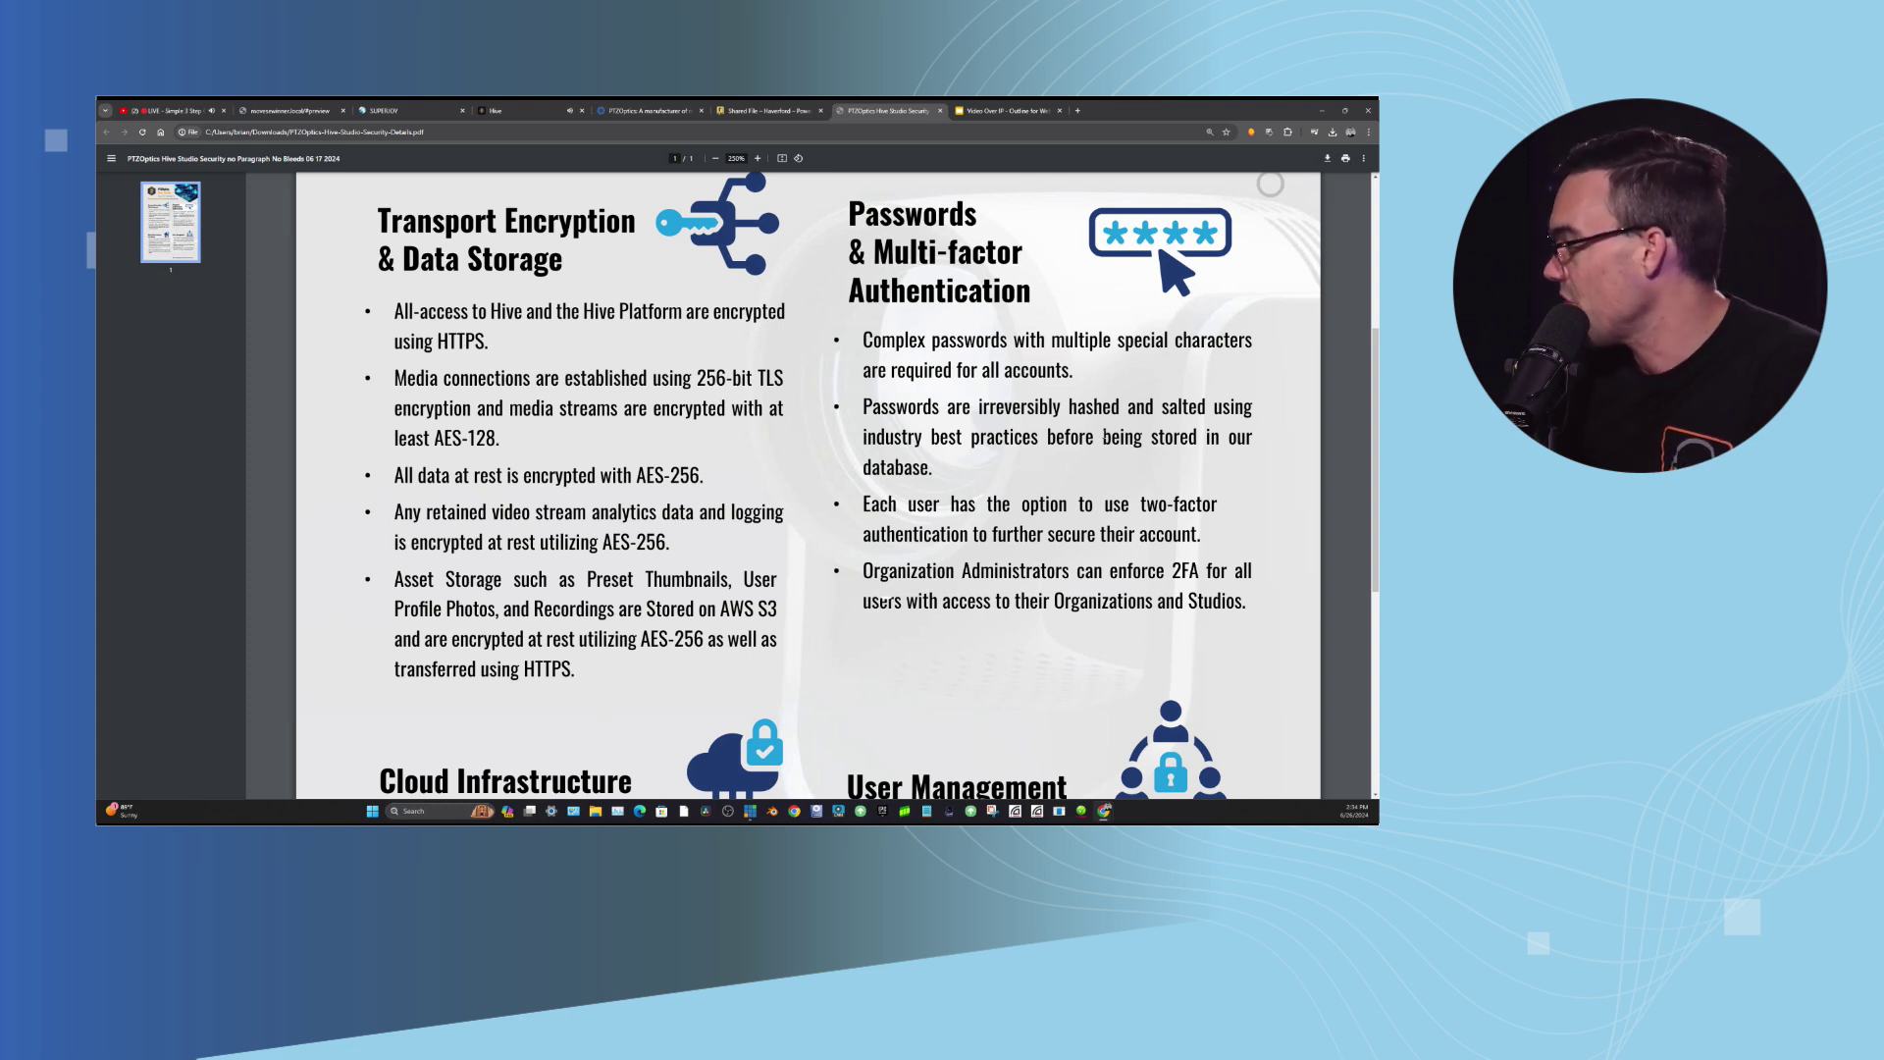
pyautogui.scroll(-3)
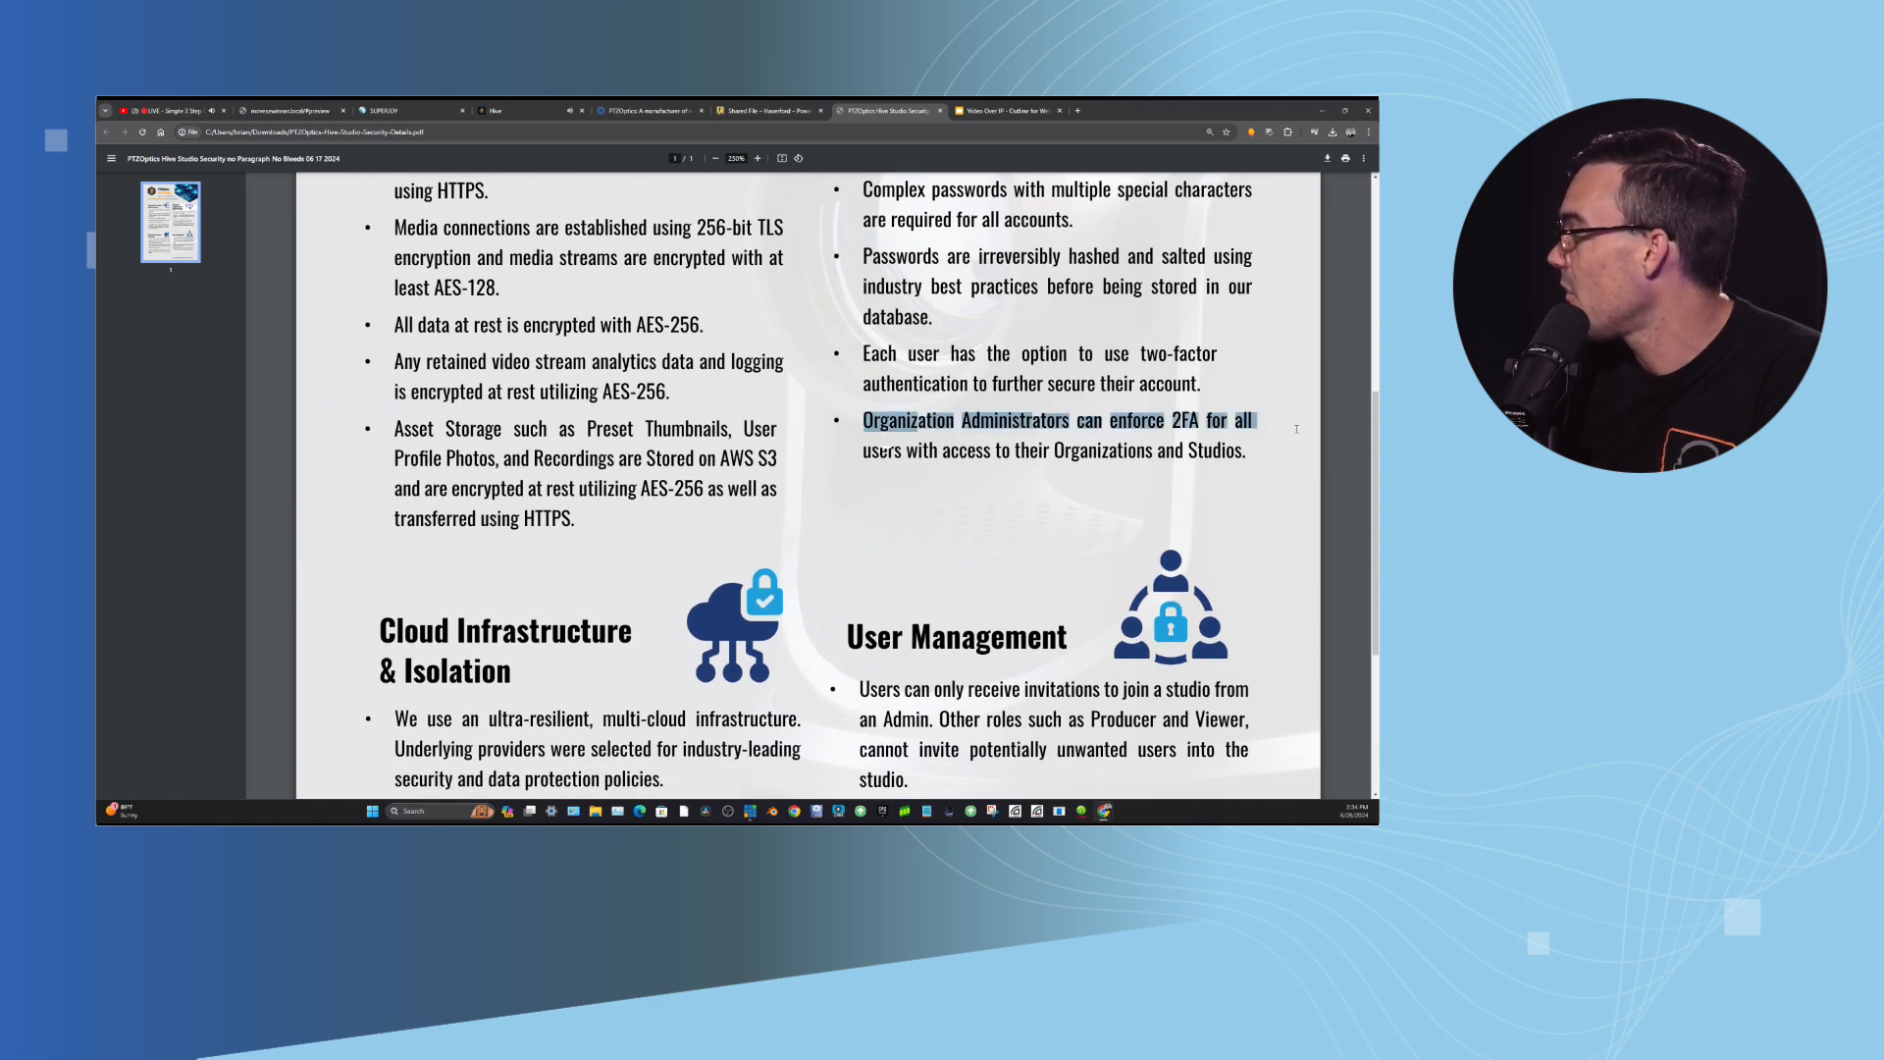
pyautogui.scroll(-3)
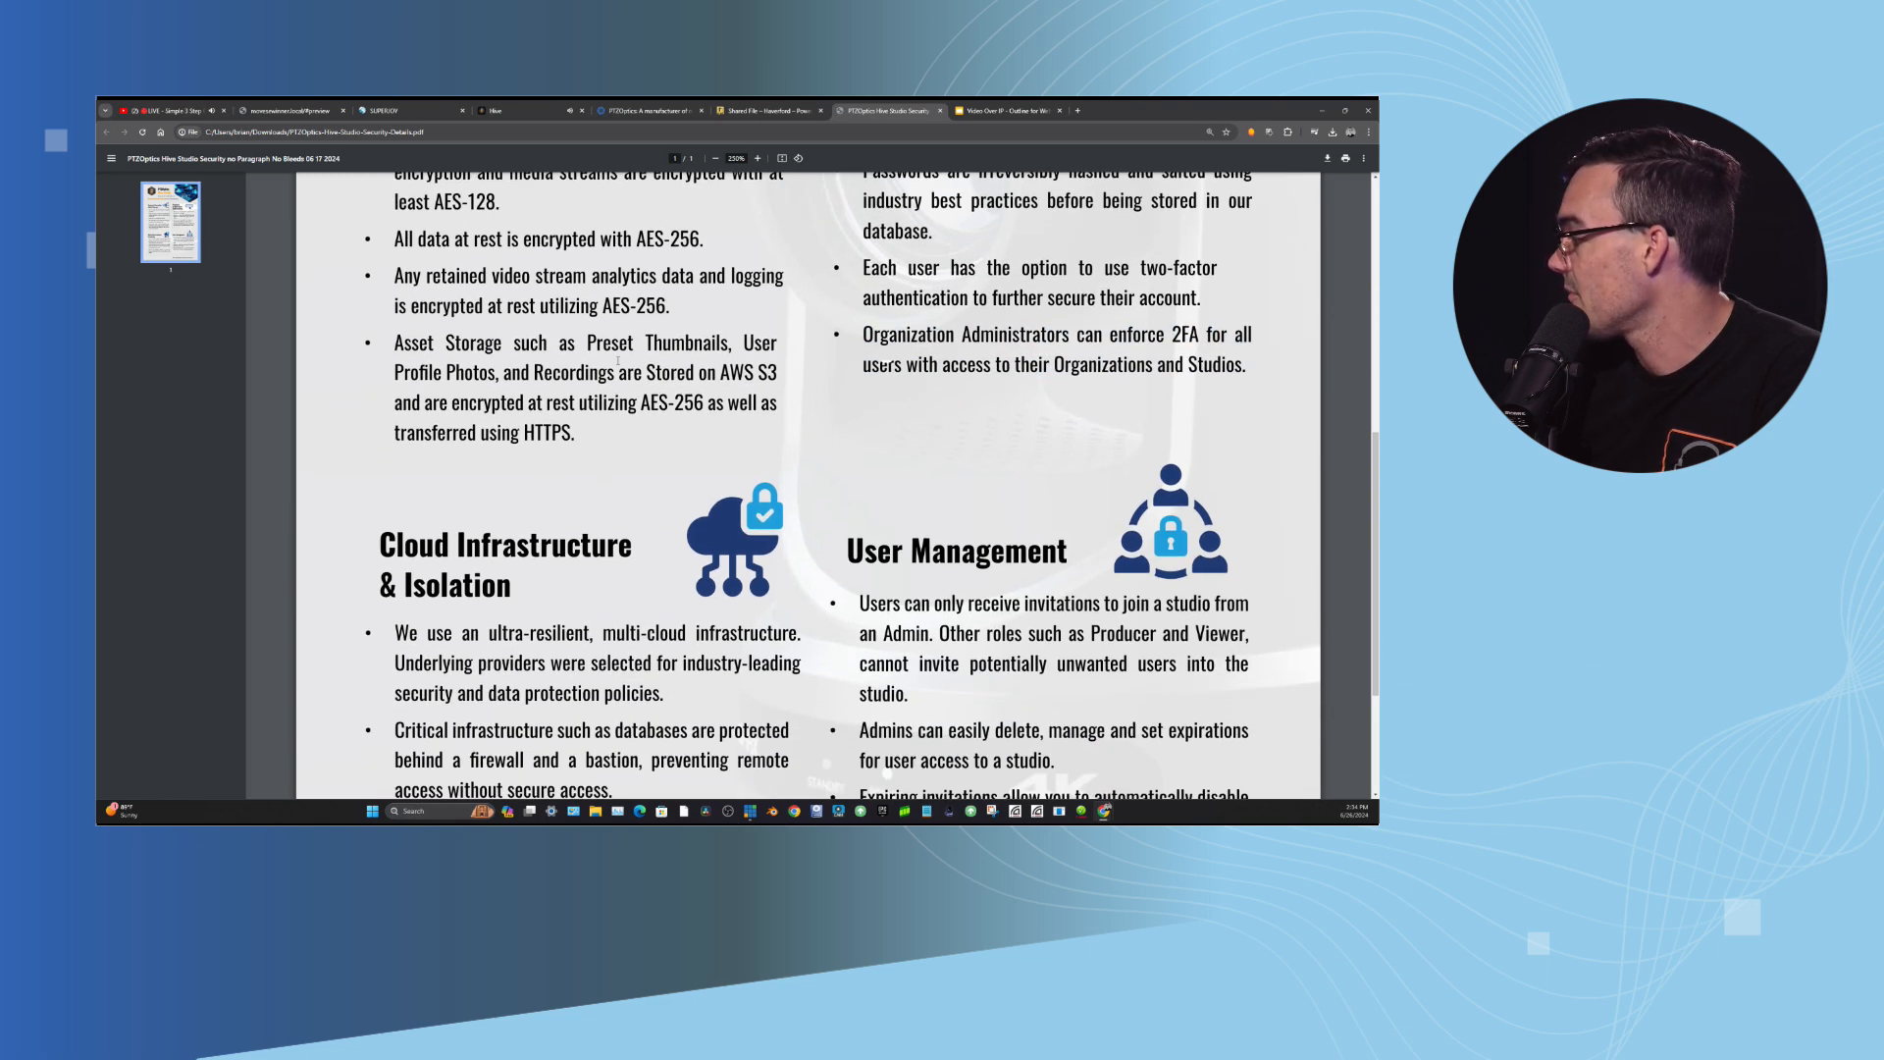
pyautogui.scroll(-3)
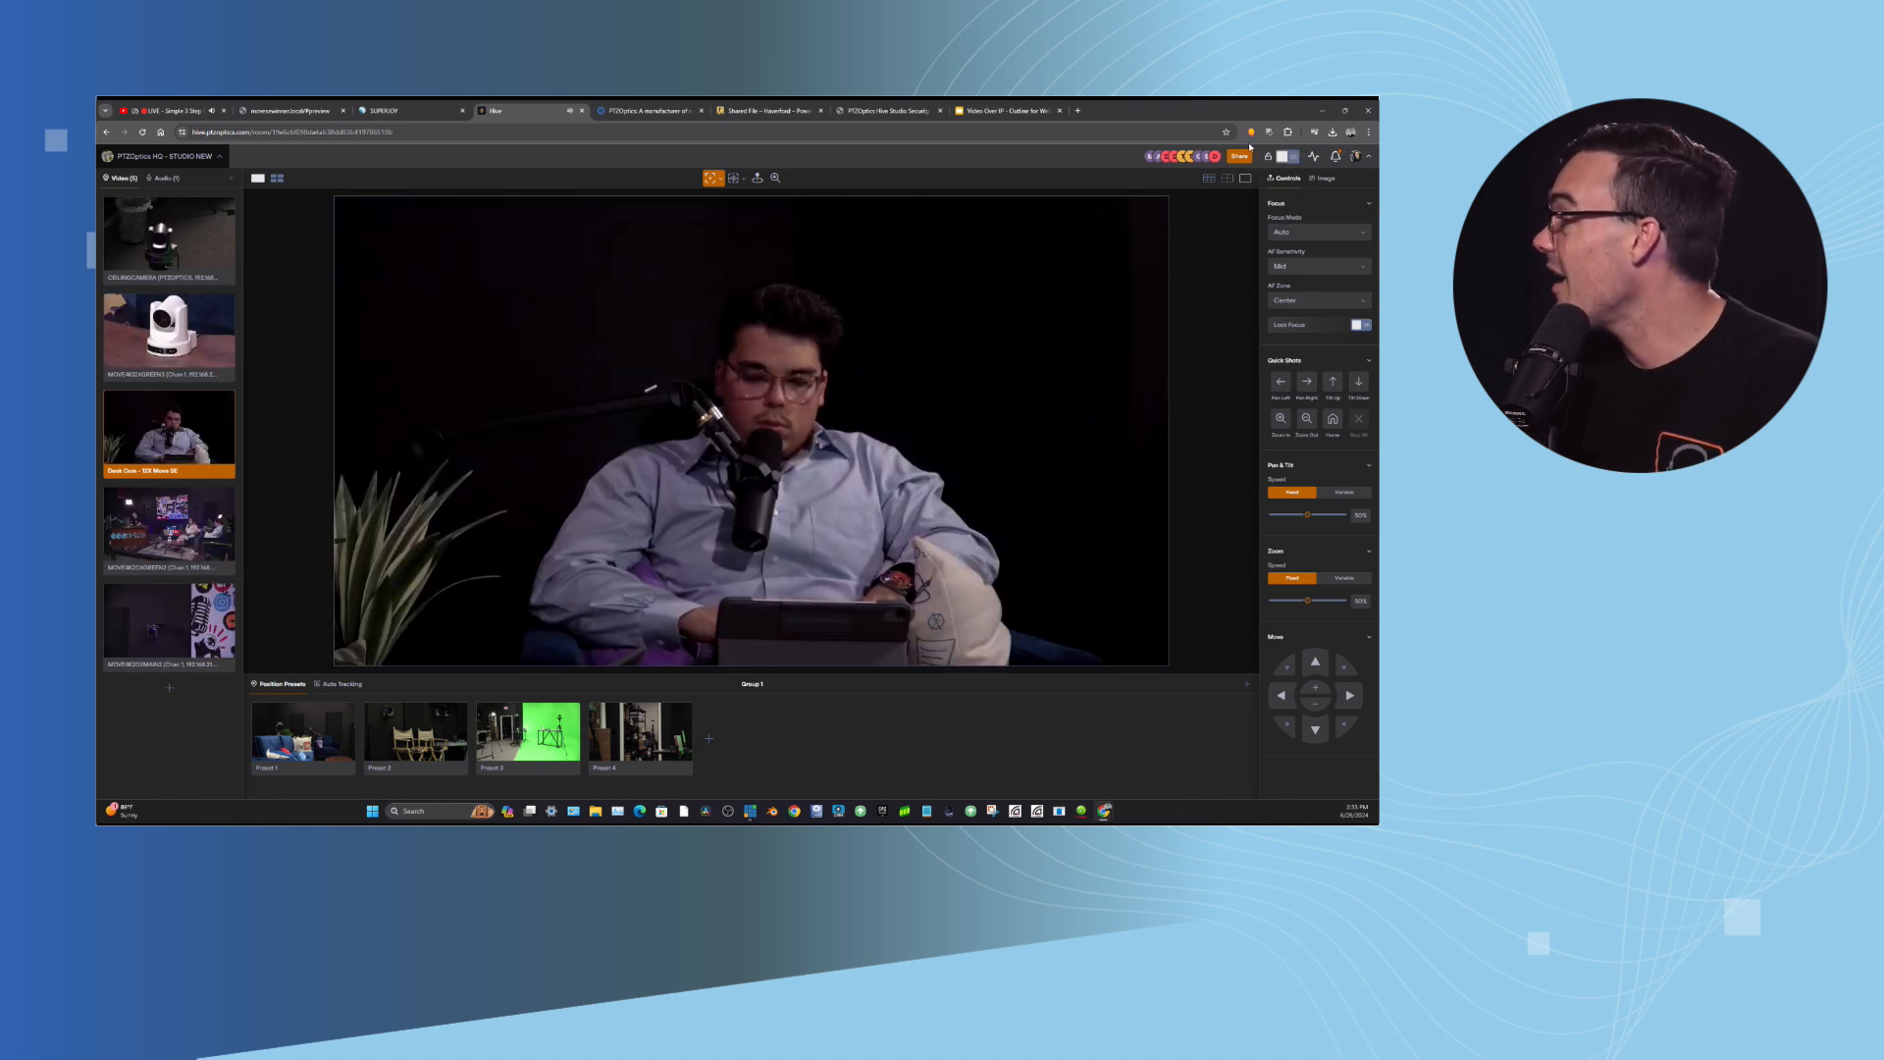
pyautogui.moveTo(1143, 163)
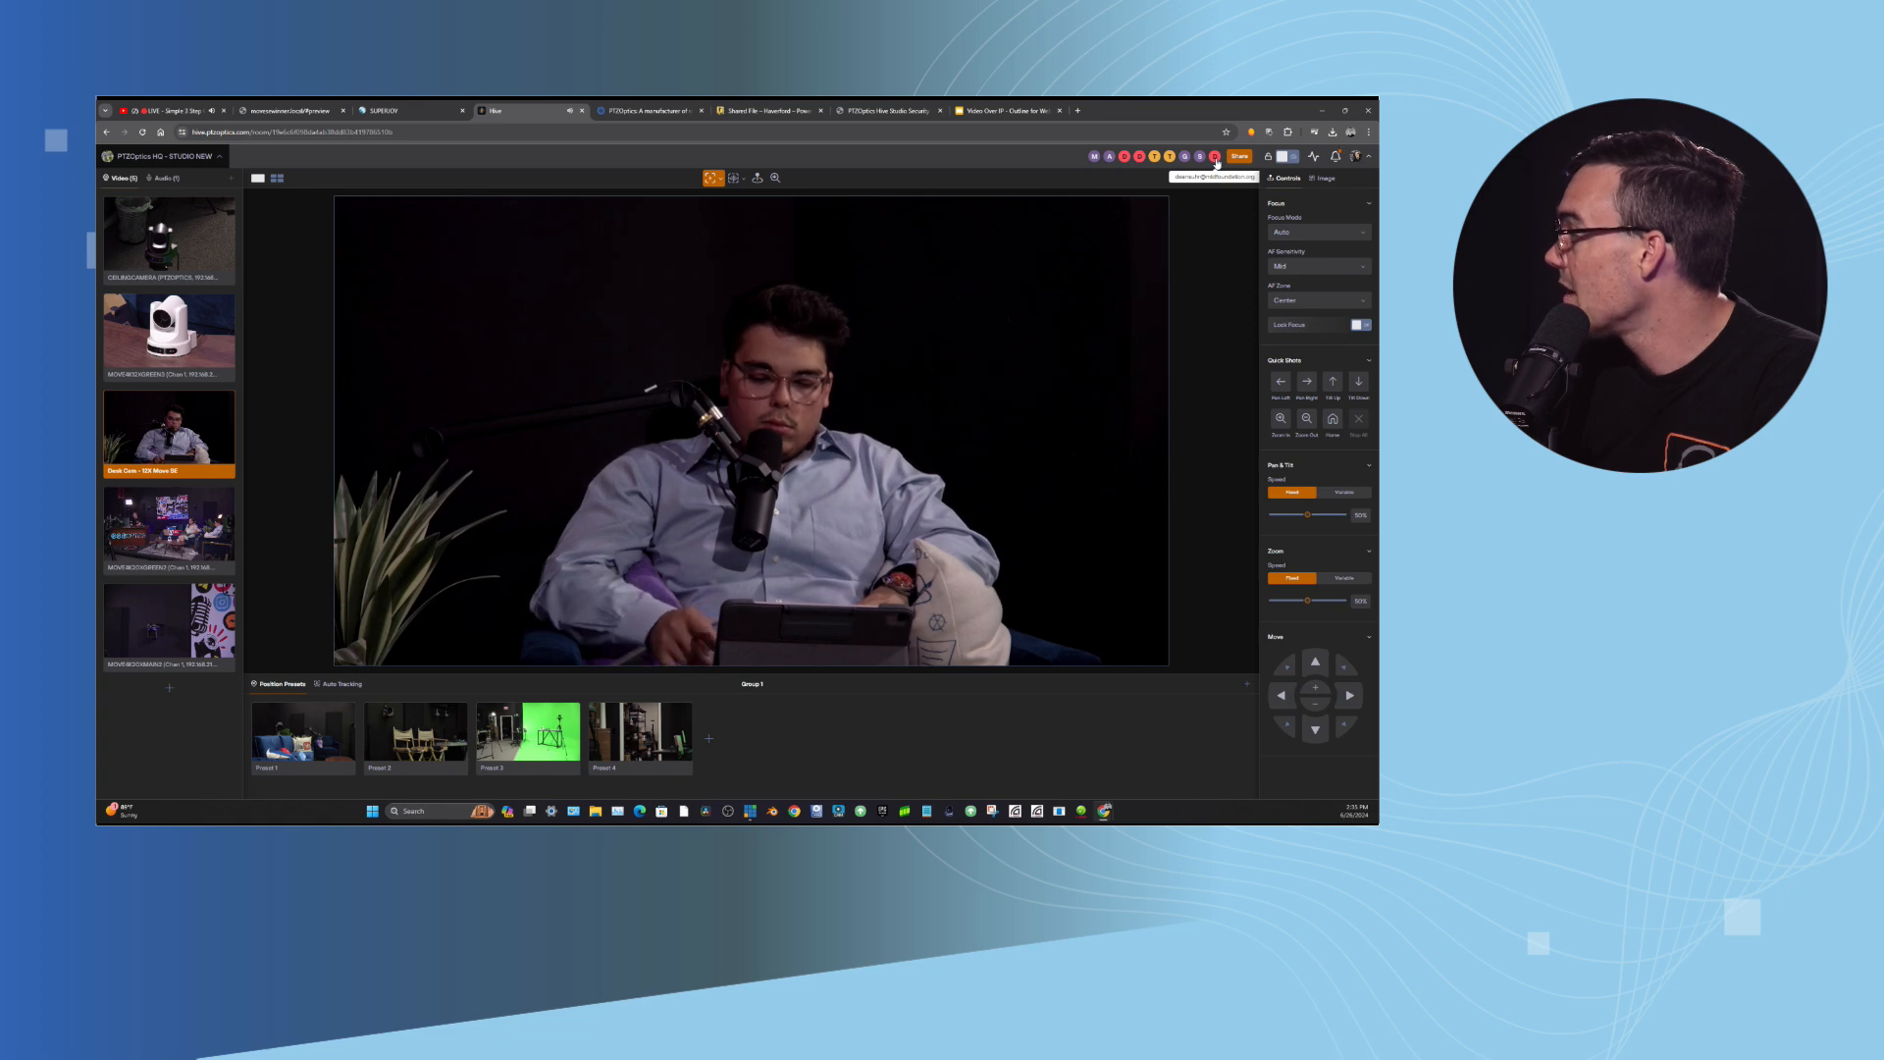
# Open the Share dialog showing invited studio users and their roles.
pyautogui.click(1213, 156)
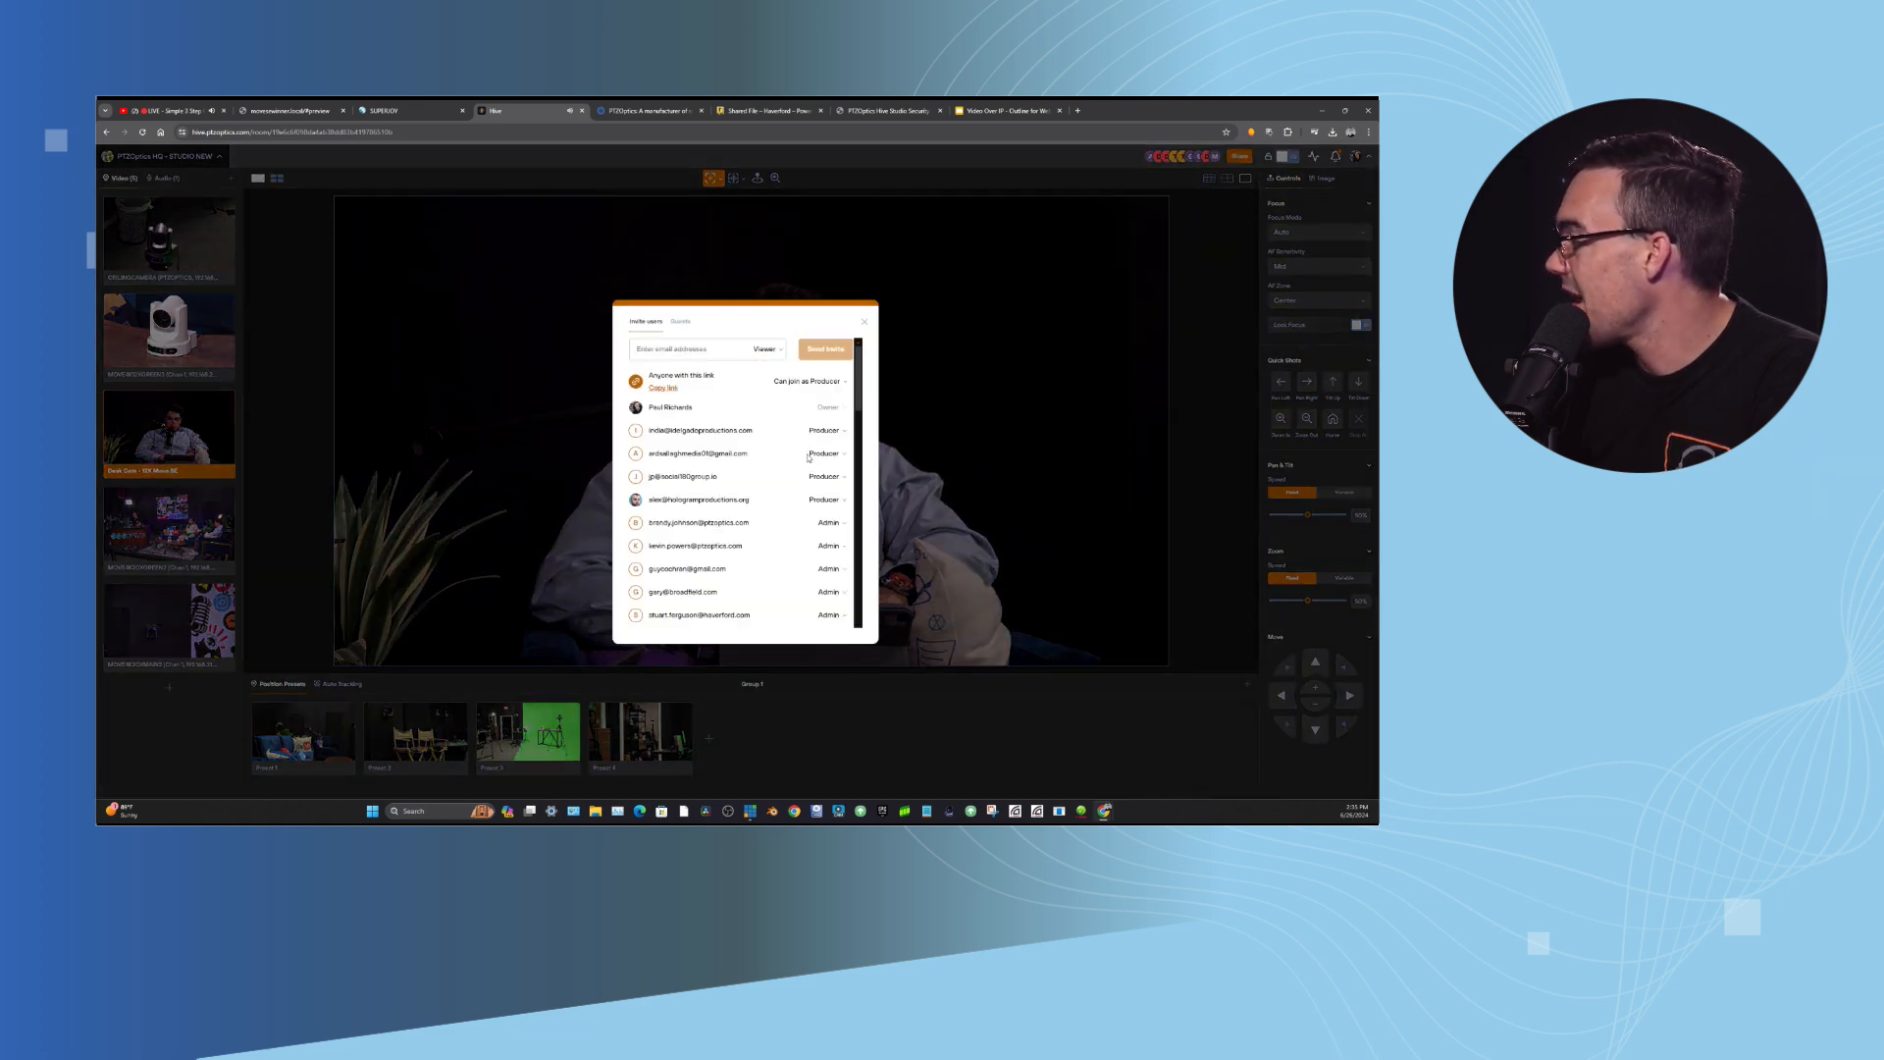
# Add an access expiration of June 26, 03:00 PM to the Producer user.
pyautogui.click(825, 453)
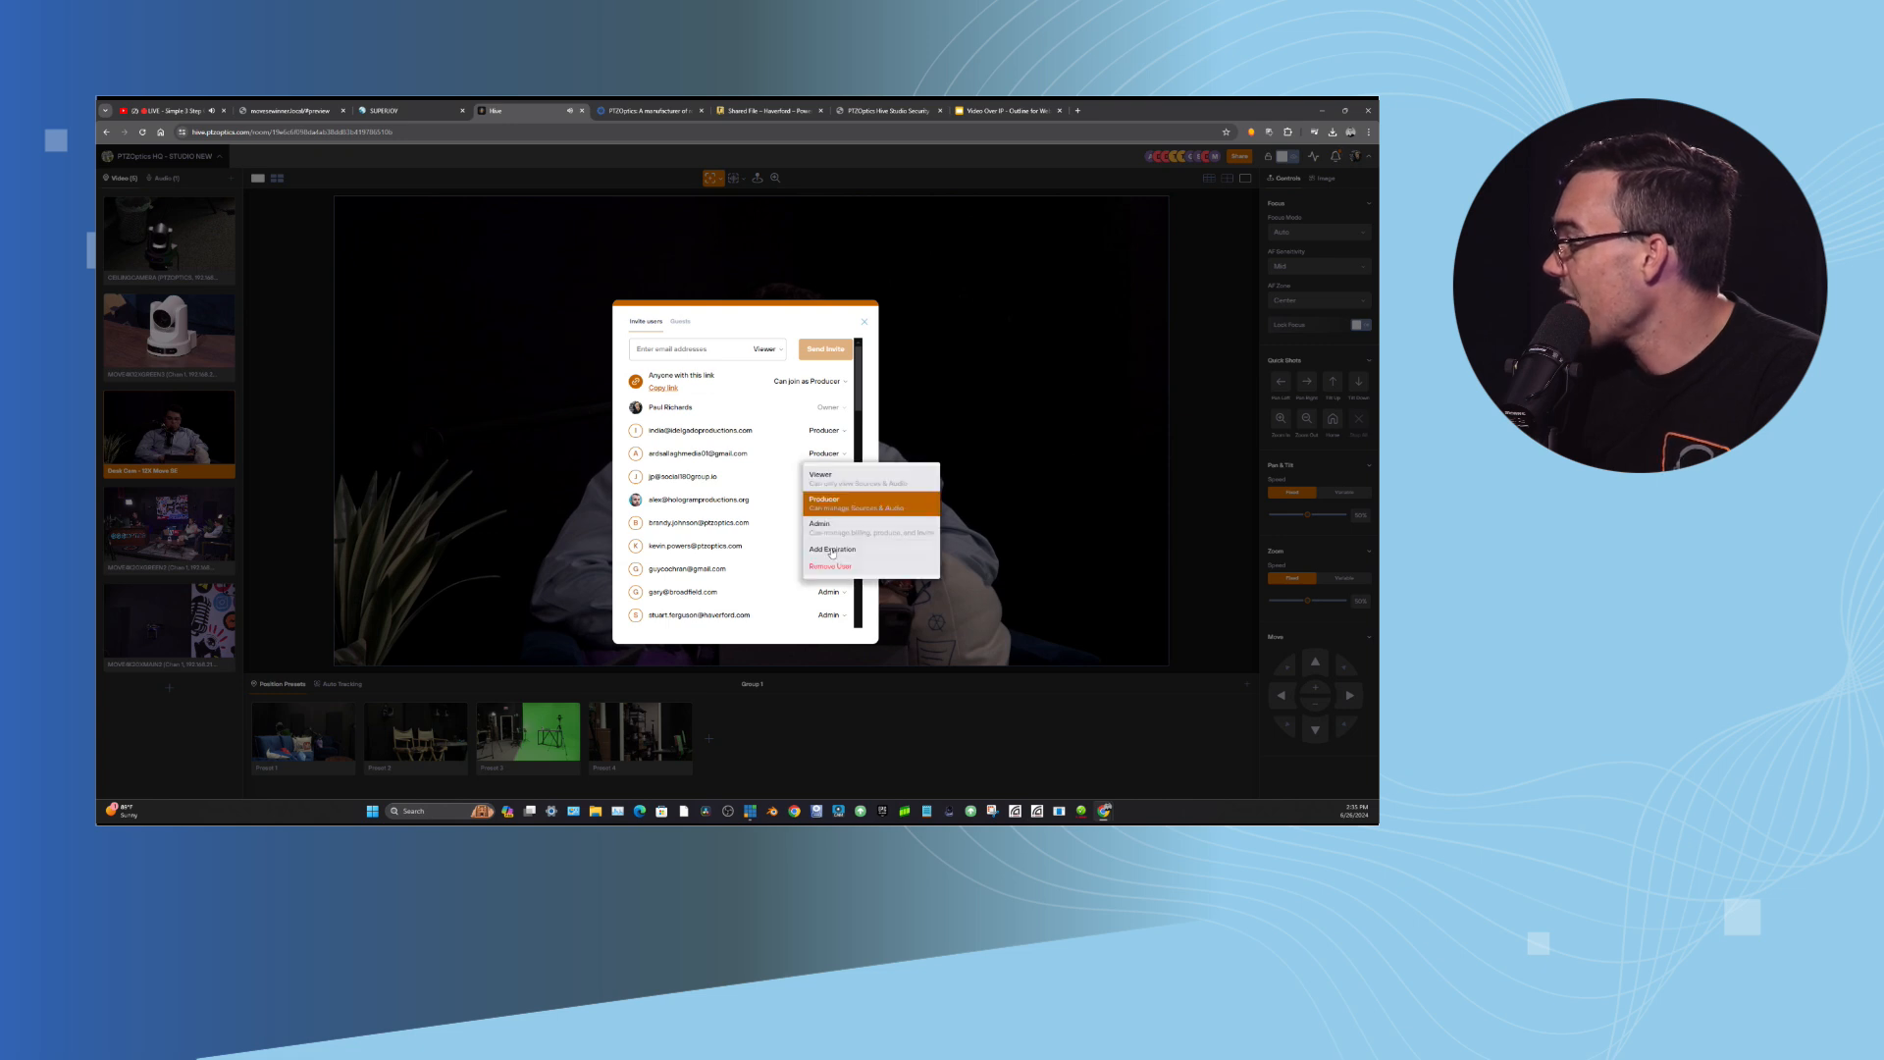
pyautogui.click(831, 549)
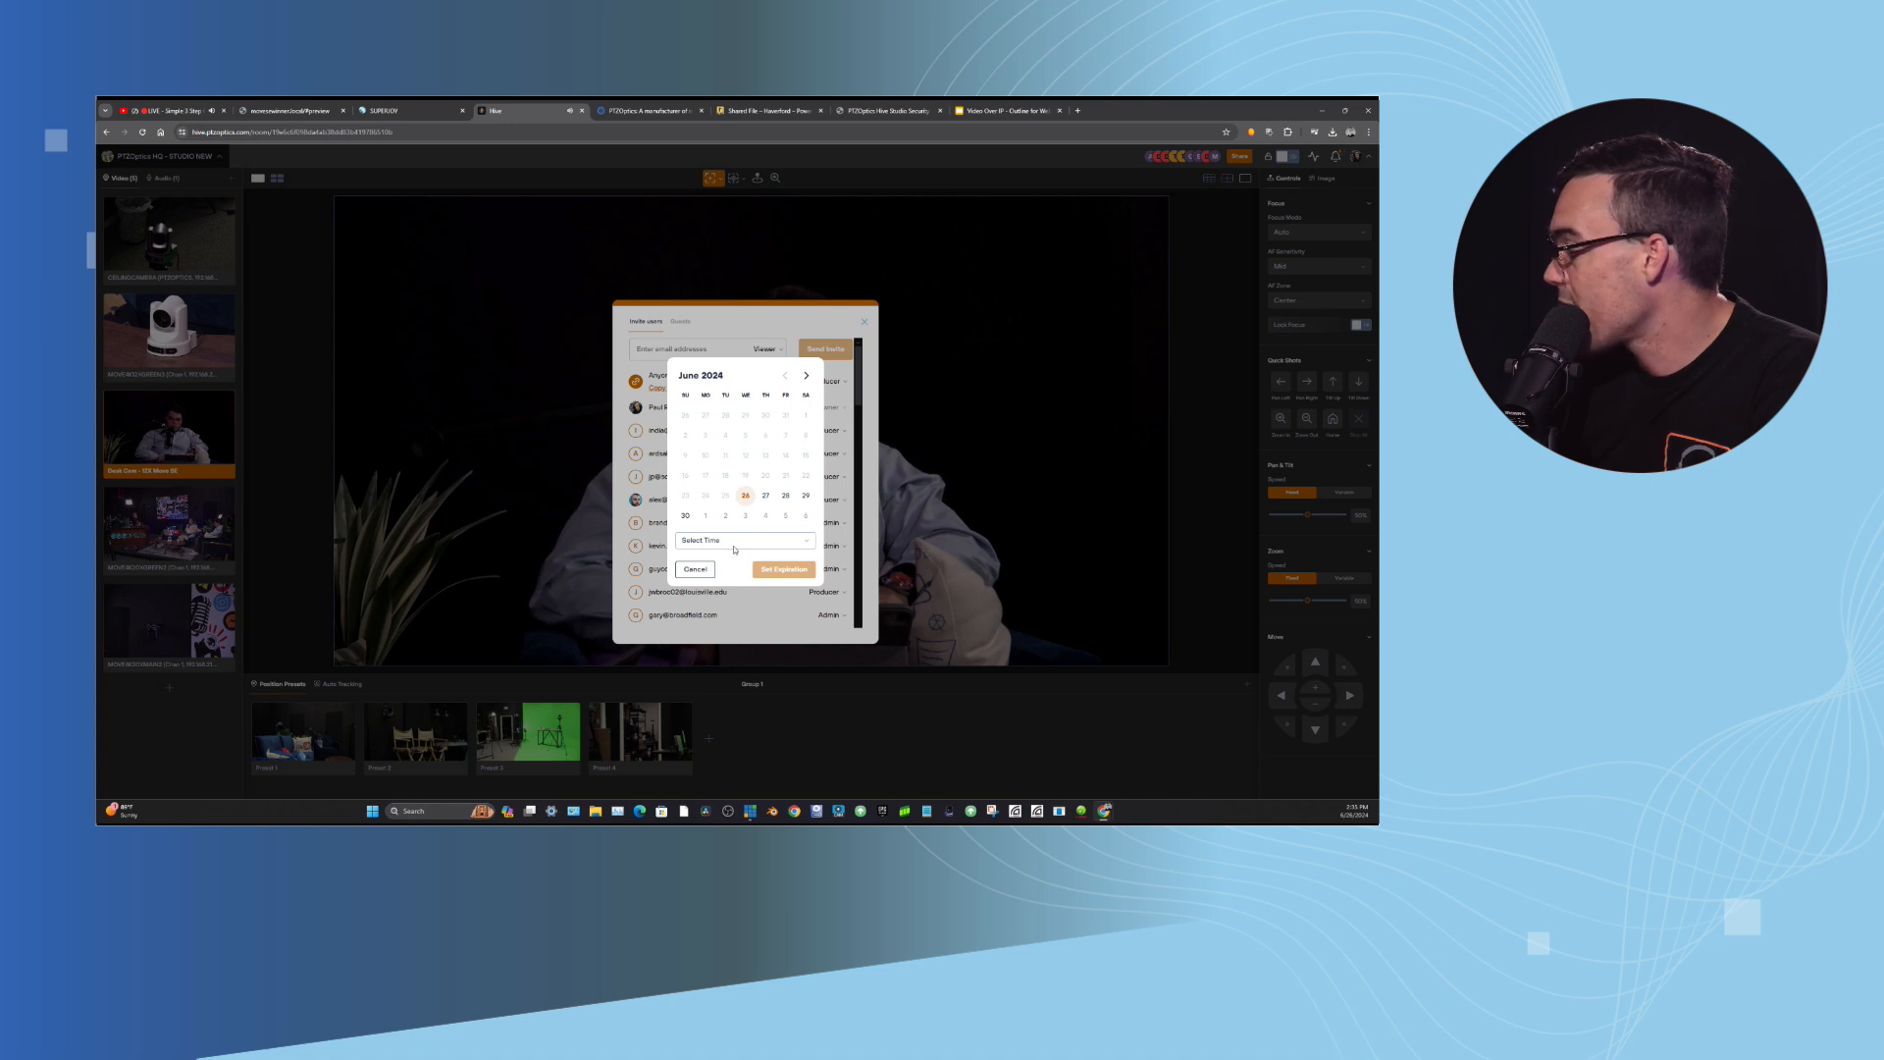
pyautogui.click(745, 540)
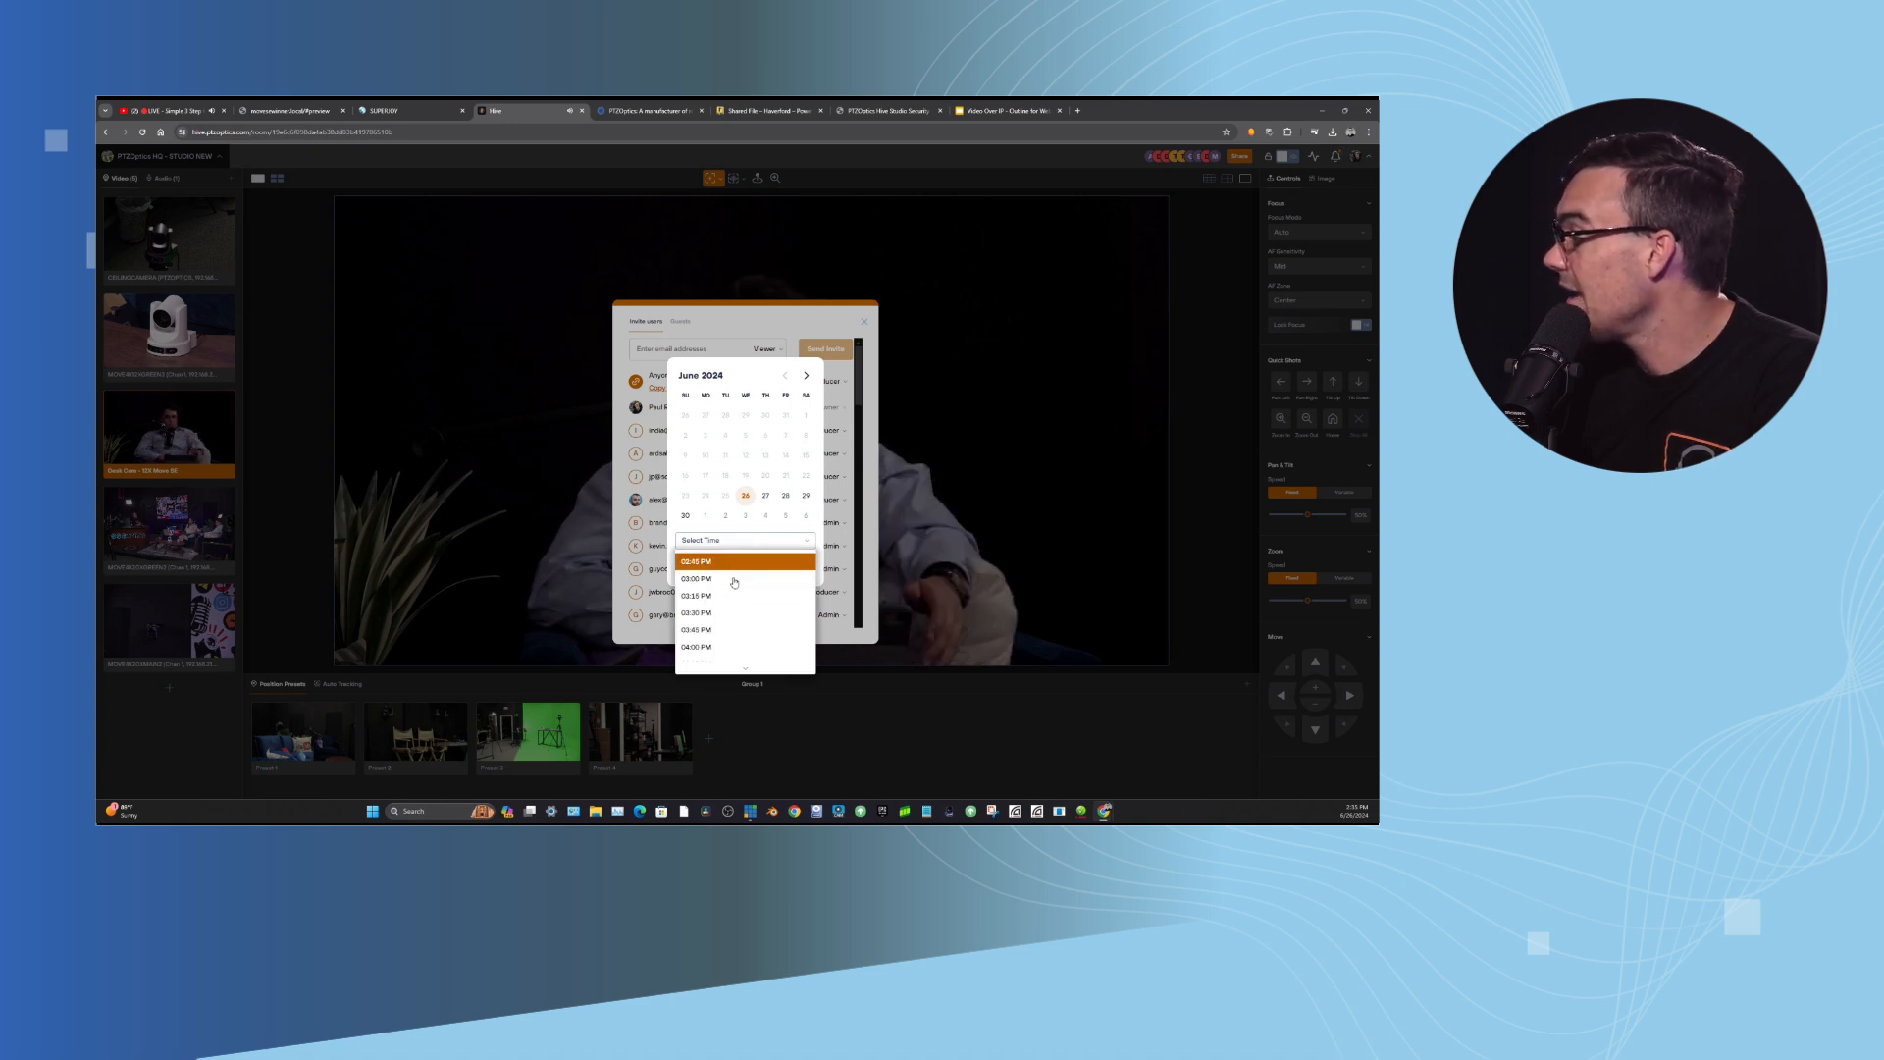
pyautogui.click(695, 578)
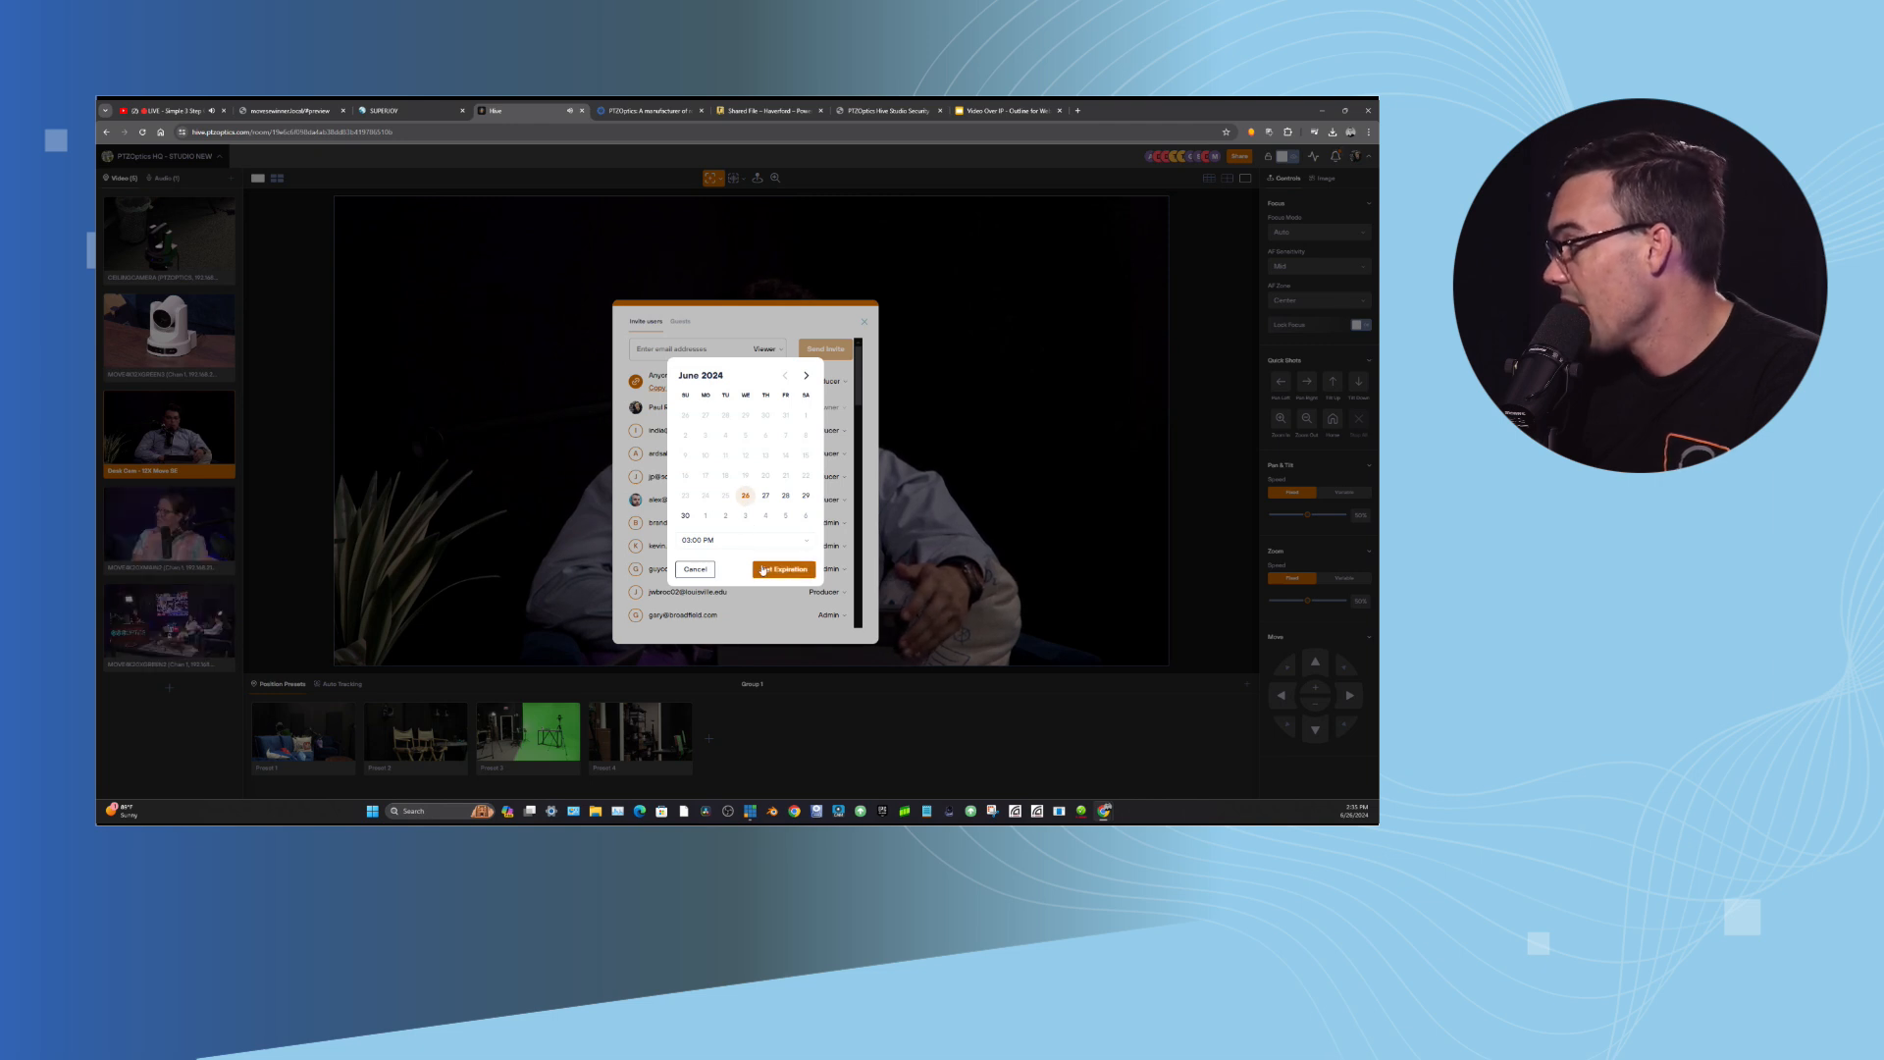
pyautogui.click(696, 570)
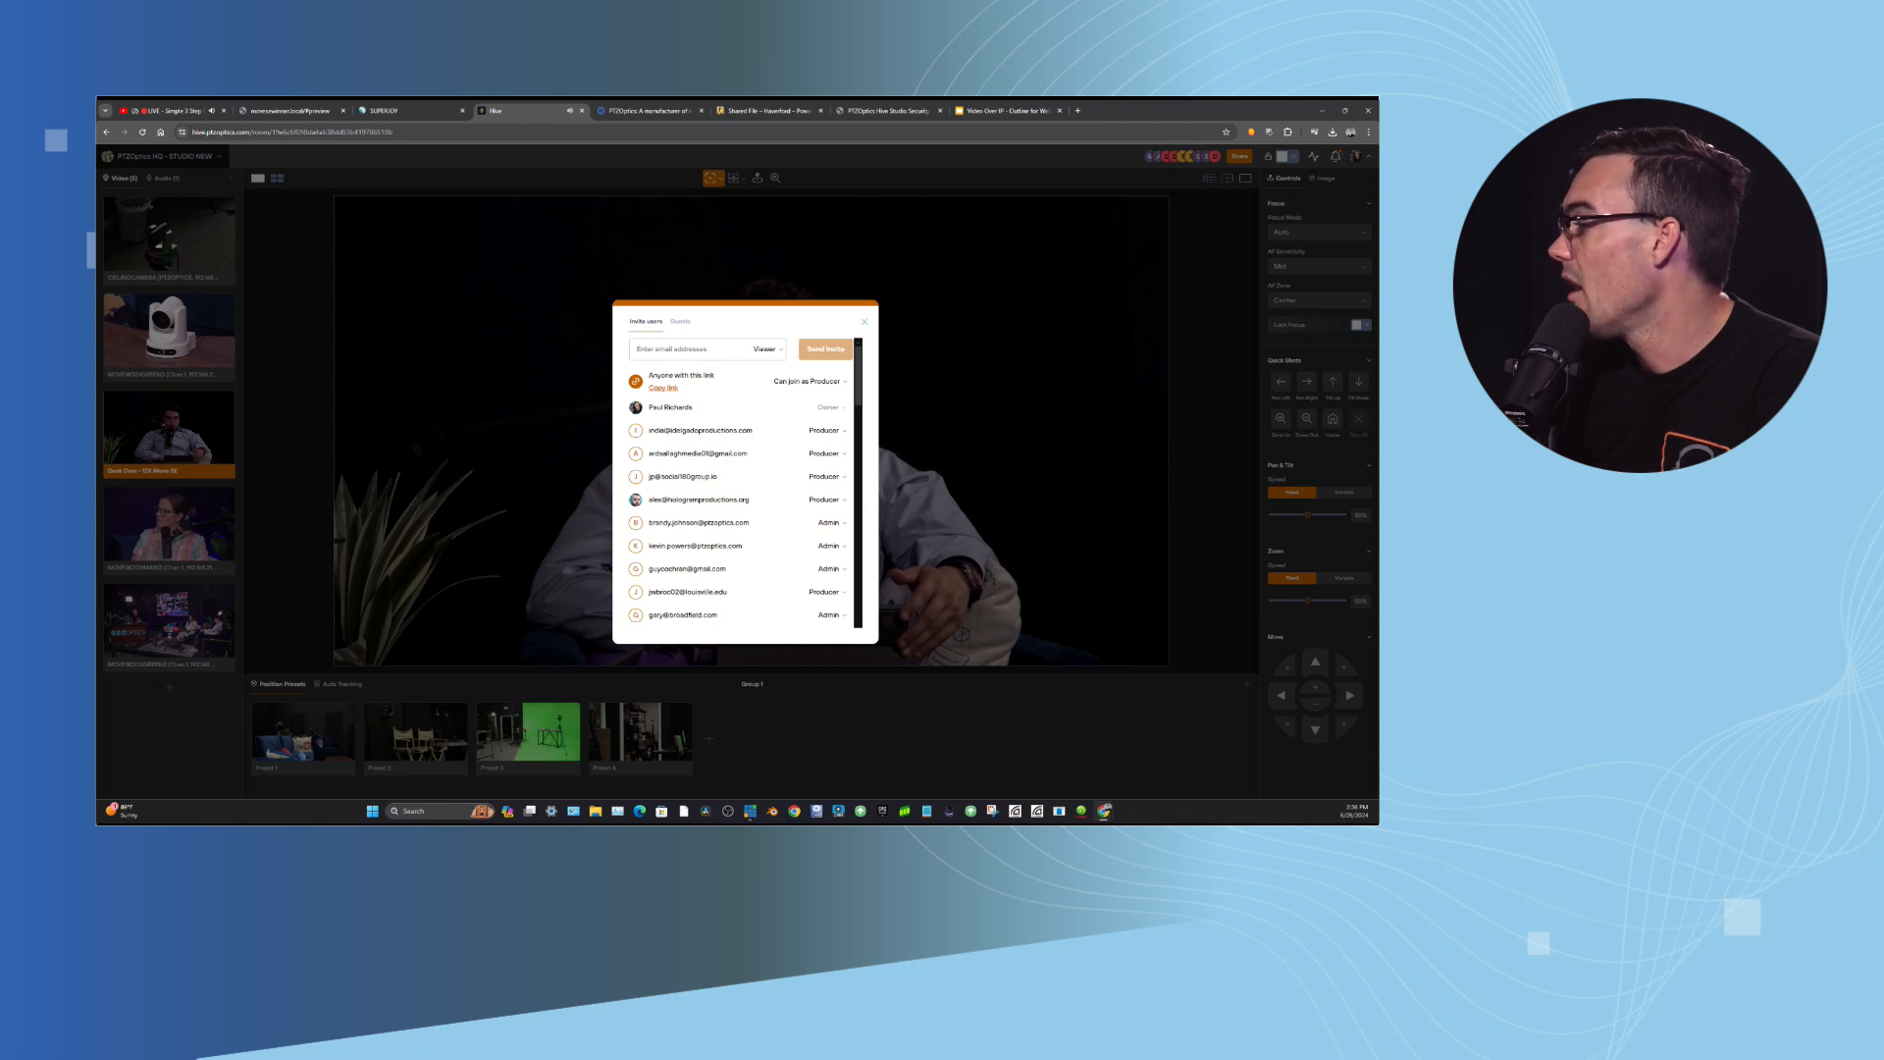
pyautogui.scroll(-3)
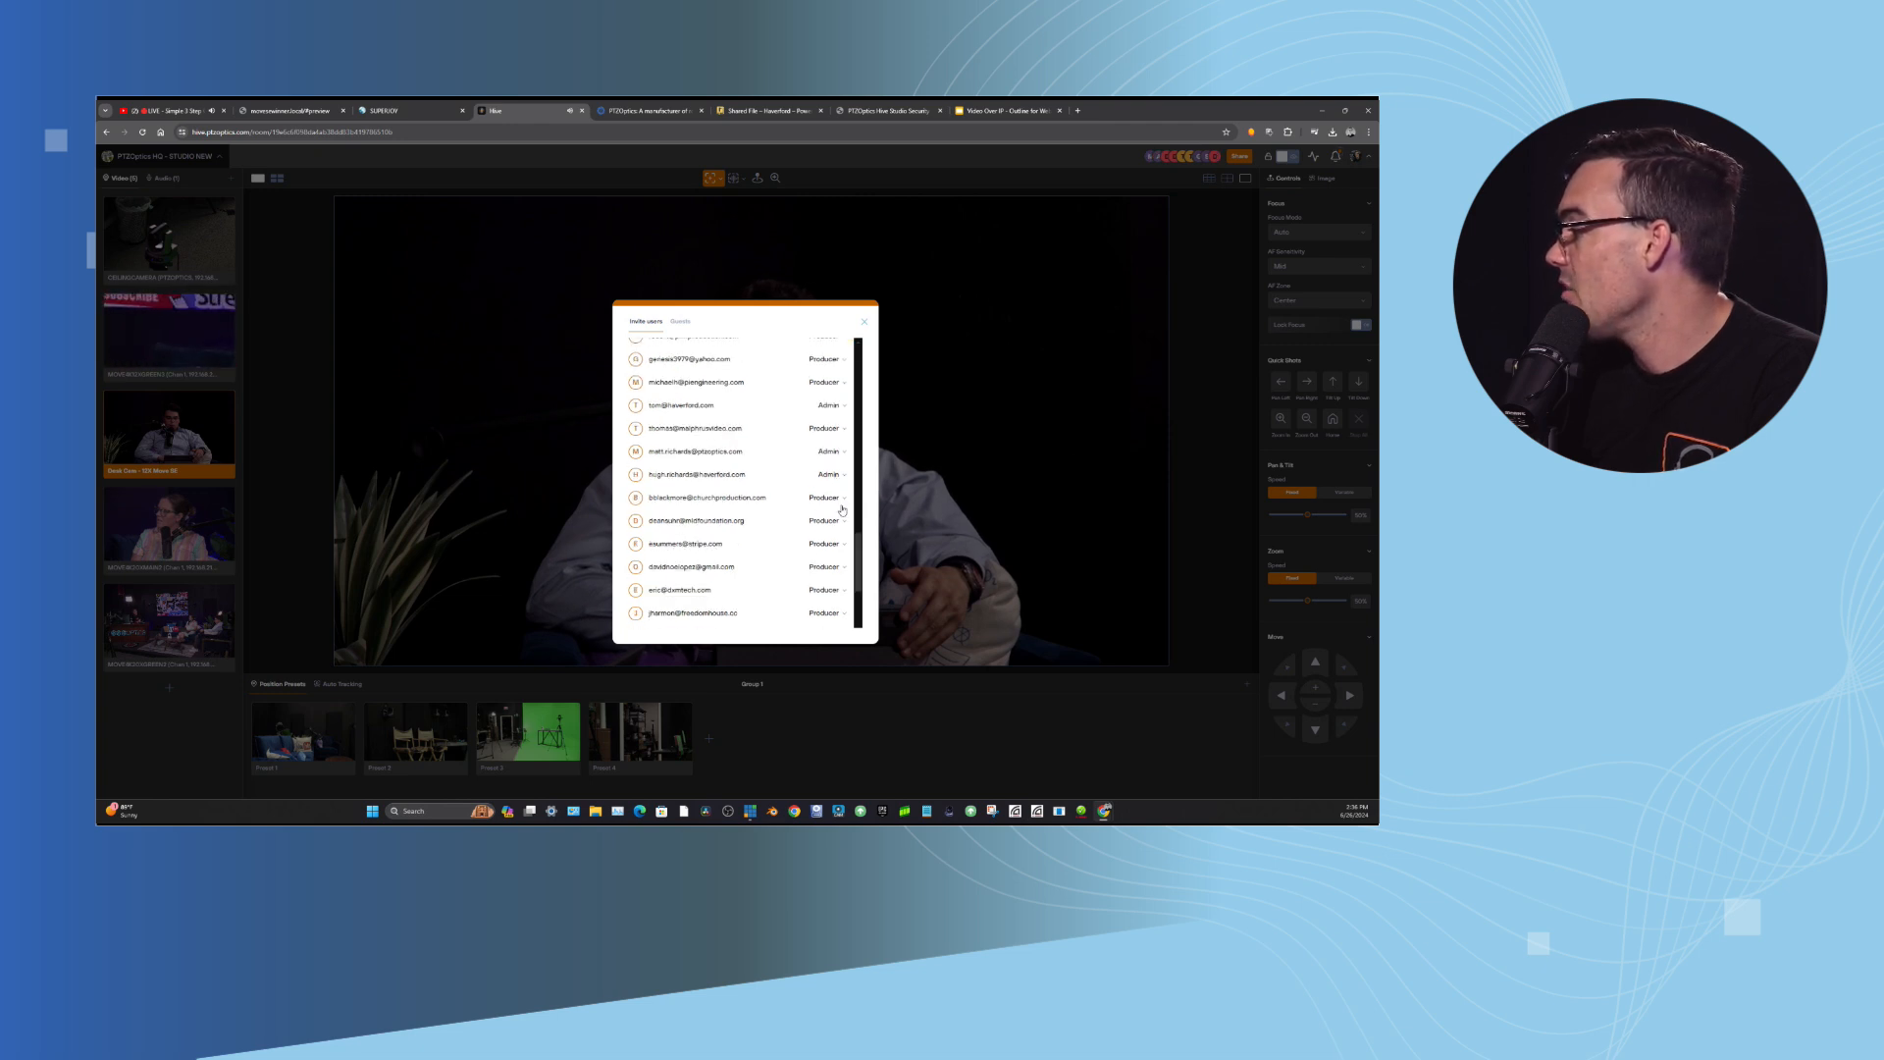
pyautogui.scroll(-3)
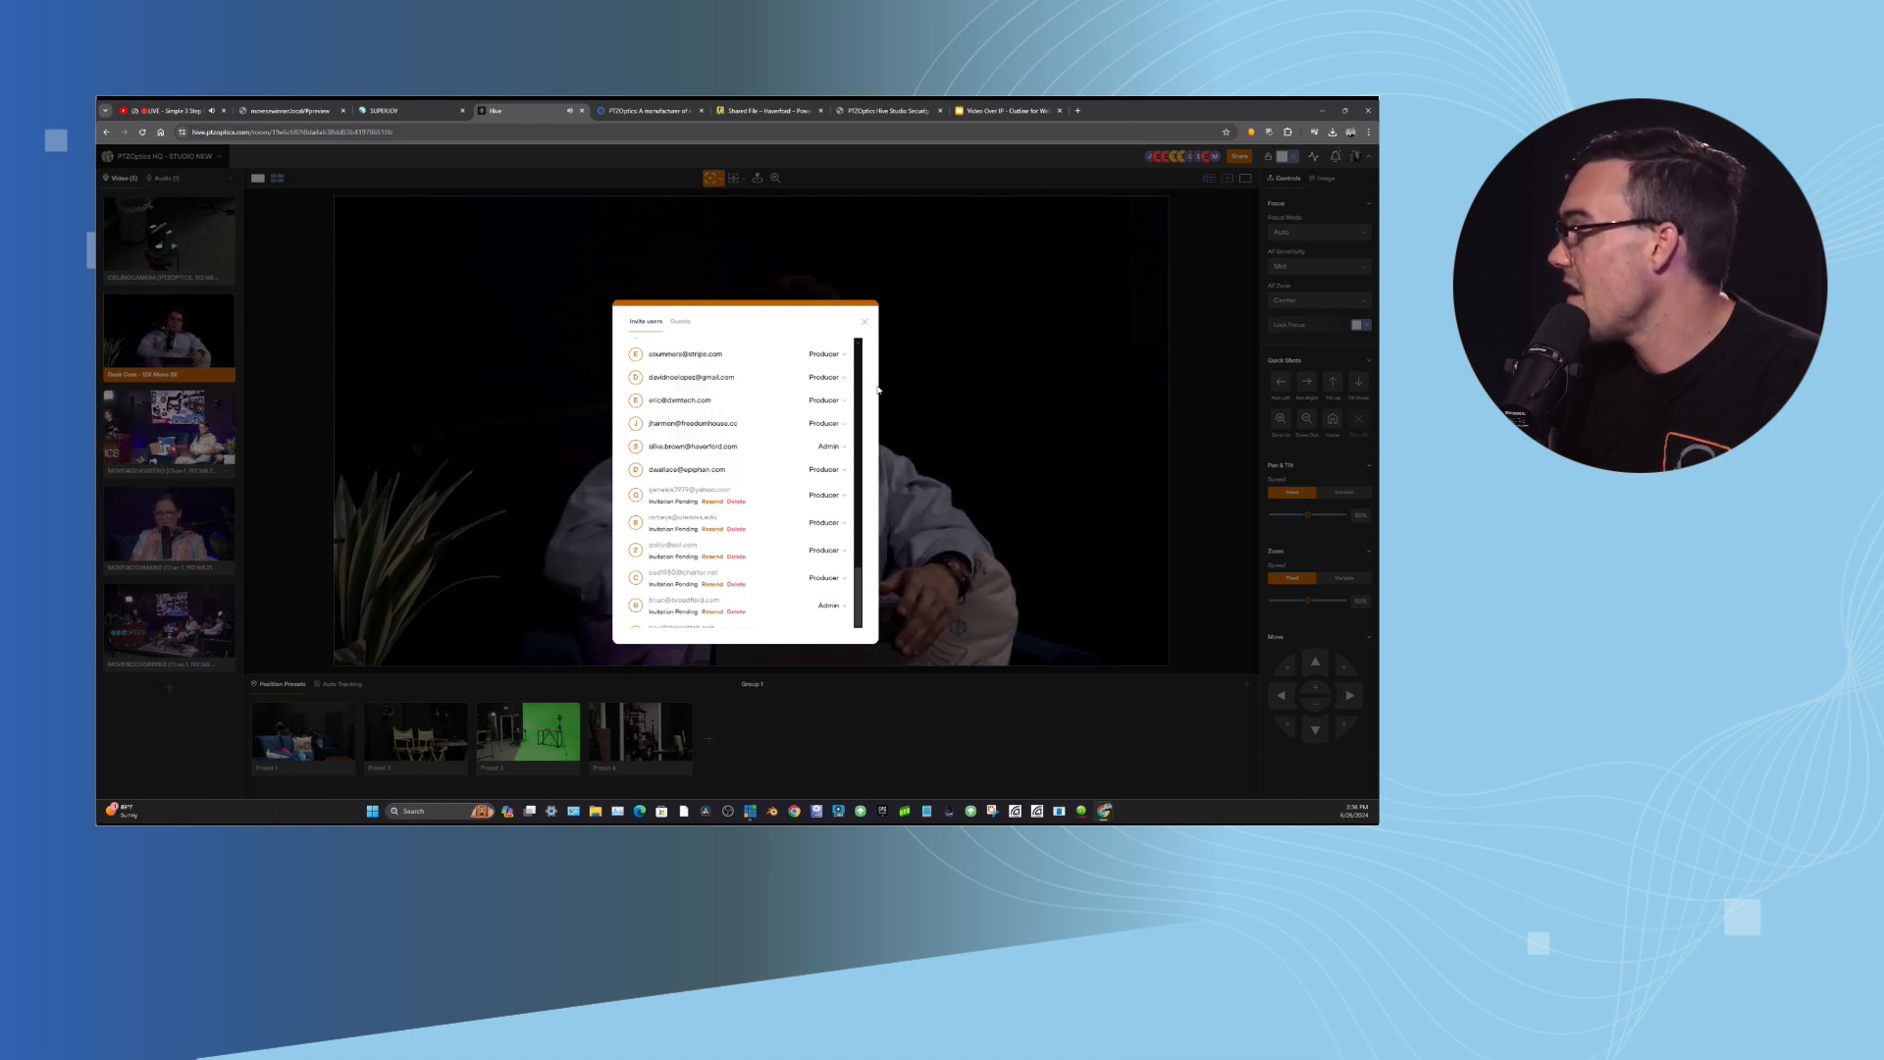
pyautogui.scroll(-3)
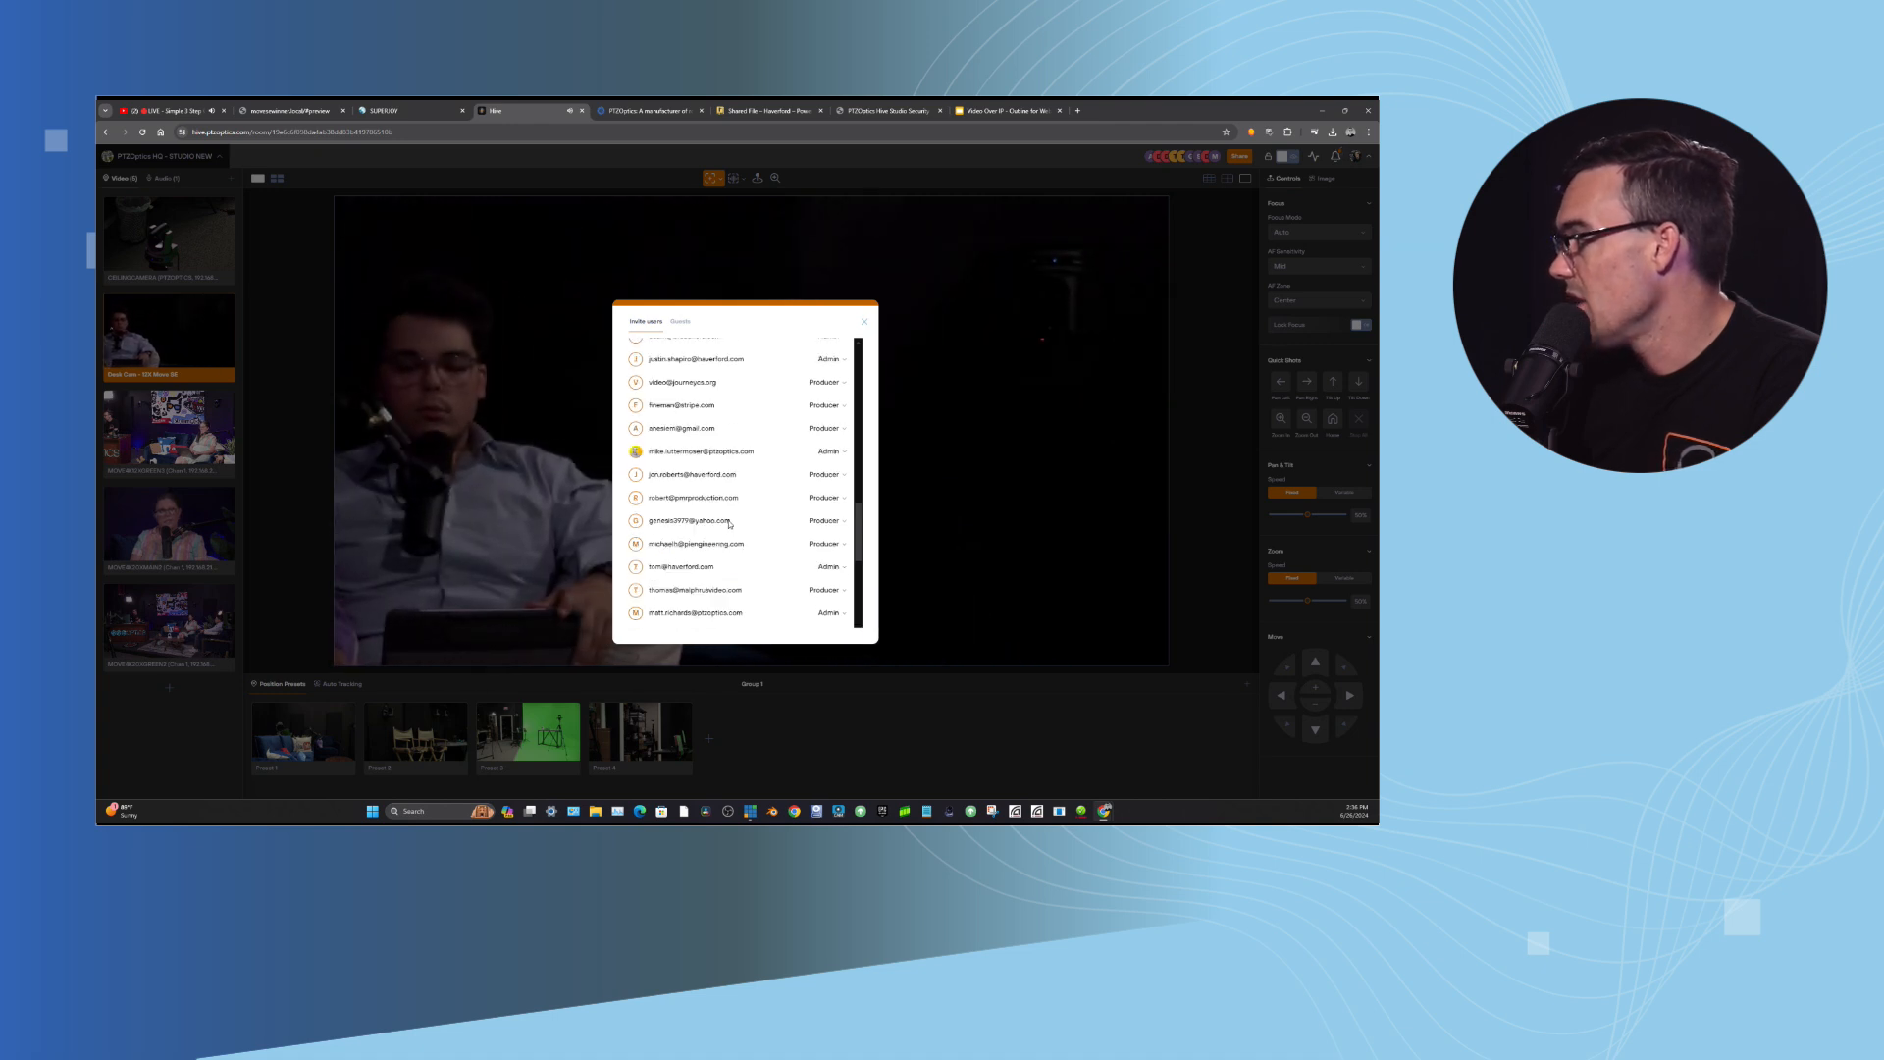